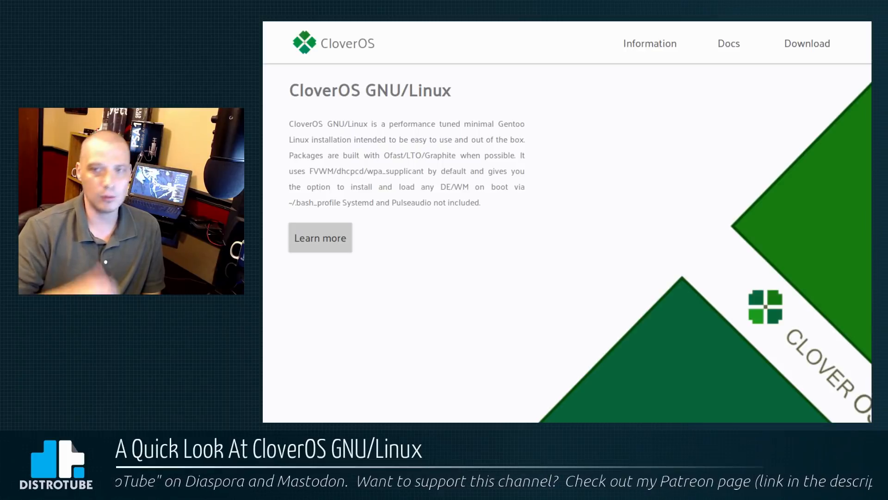
mouse_move(583, 401)
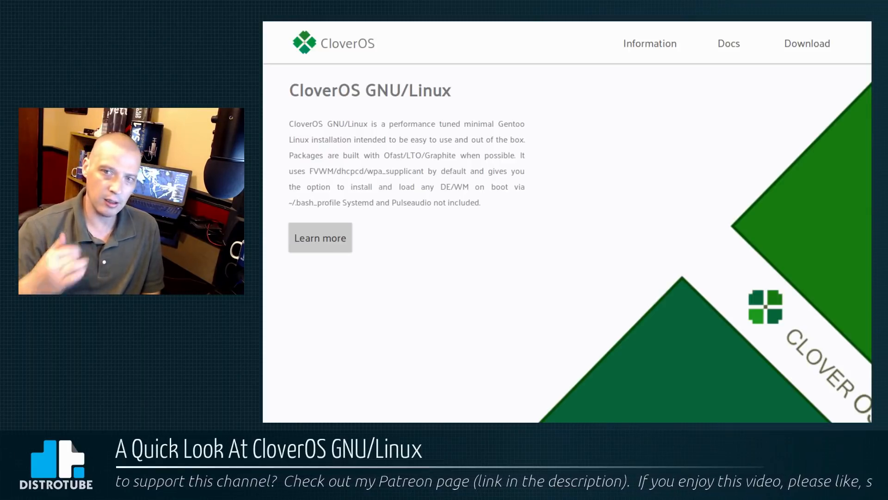
Boot the default Gentoo kernel from the boot menu and choose keymap 4
scroll("down", 3)
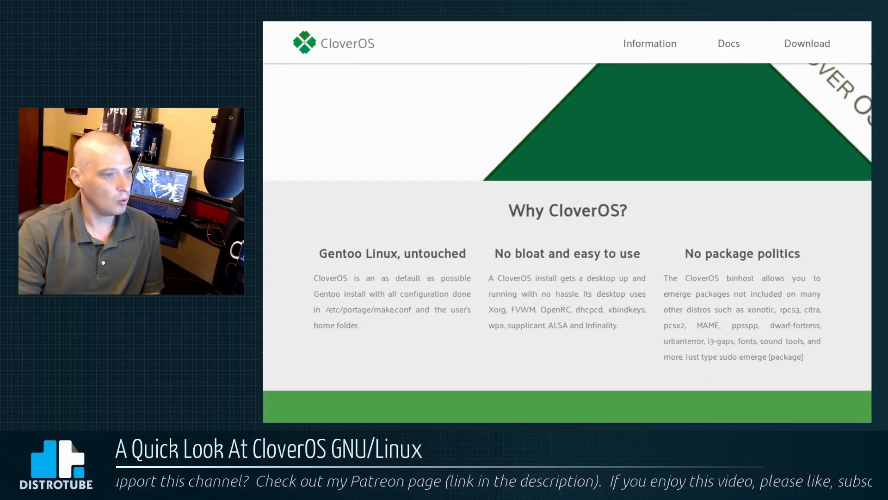
scroll("down", 3)
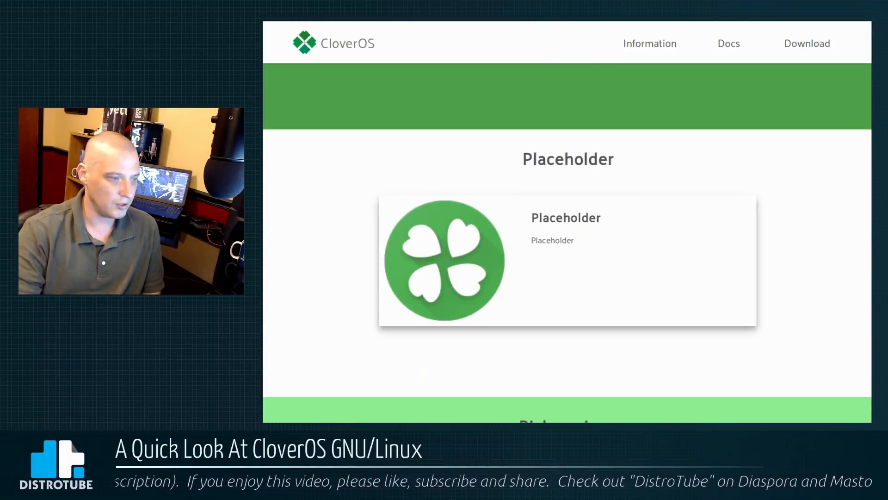
scroll("down", 3)
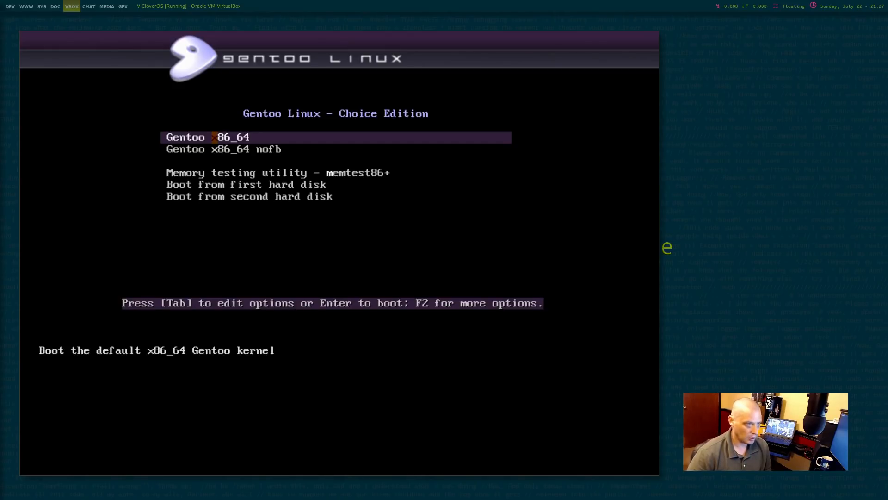
key("Return")
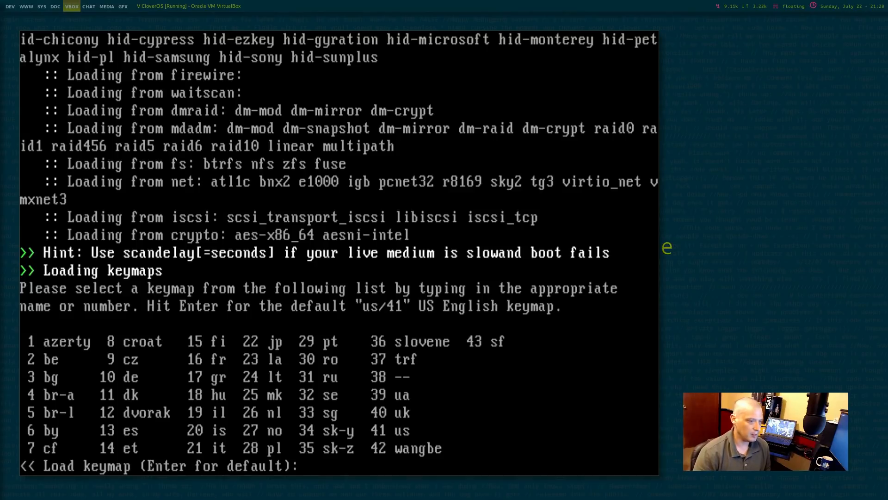
type("4")
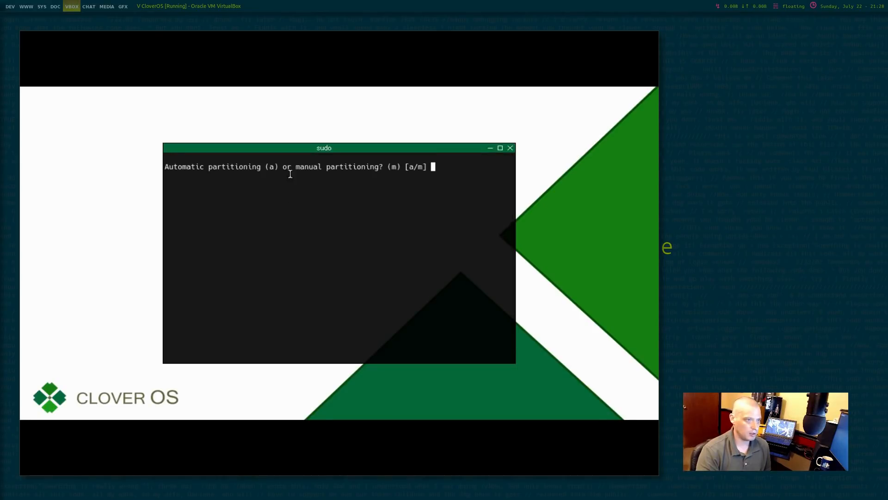
Centre the installer terminal, choose automatic partitioning on /dev/sda and answer y to confirm
left_click_drag(324, 147, 393, 138)
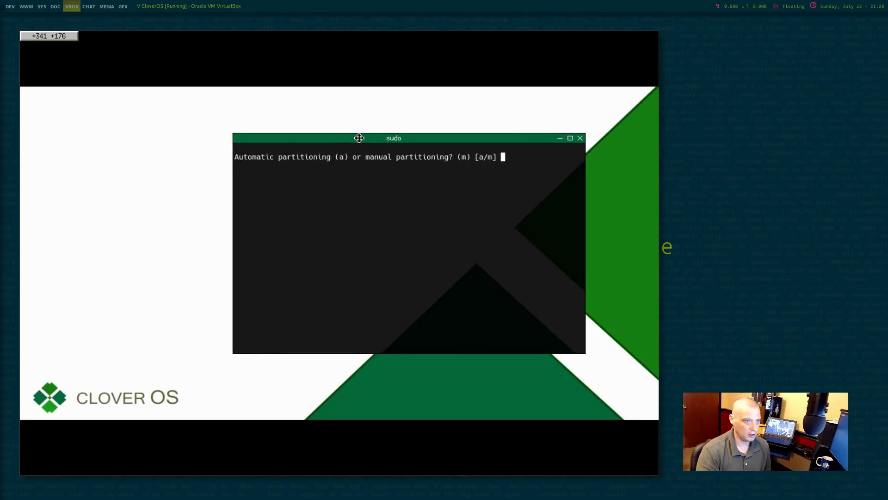
left_click_drag(359, 138, 407, 132)
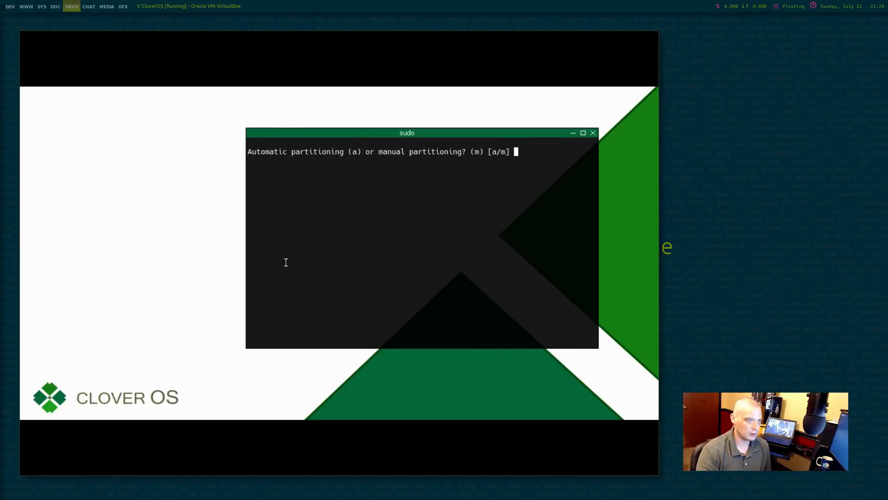
mouse_move(447, 195)
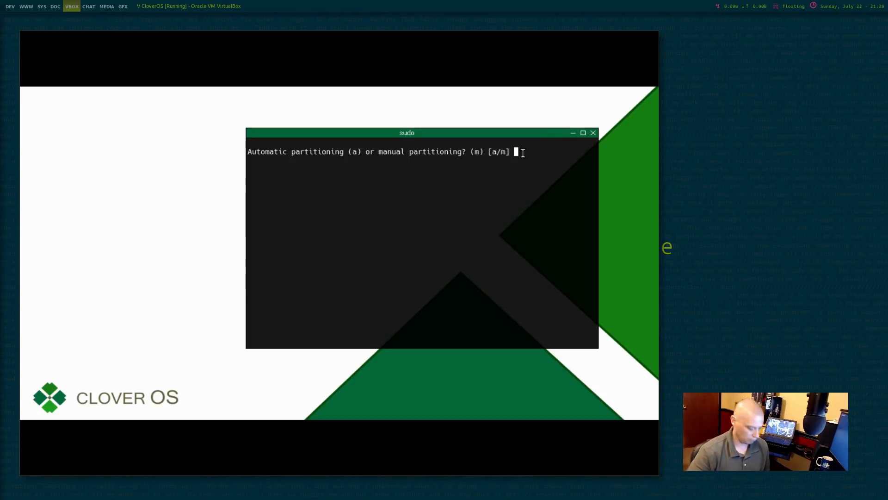
type("a")
type("/dev/sda1")
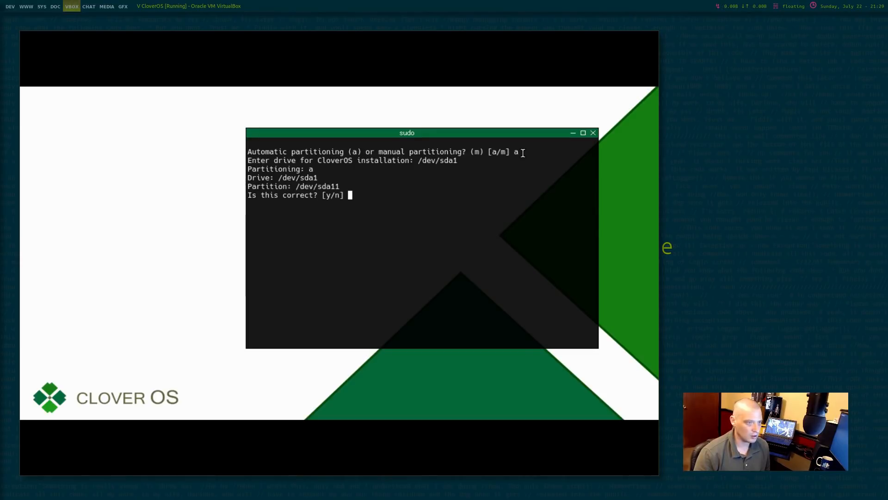
type("n")
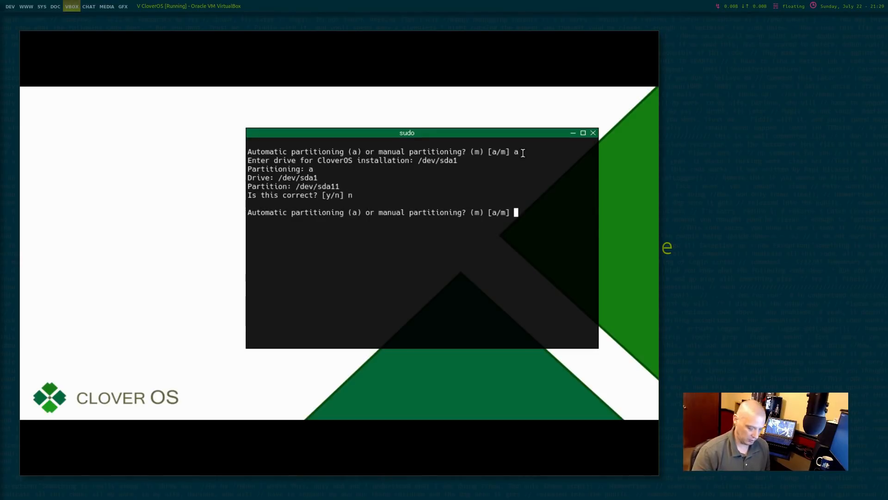
type("a")
type("/dev/sda")
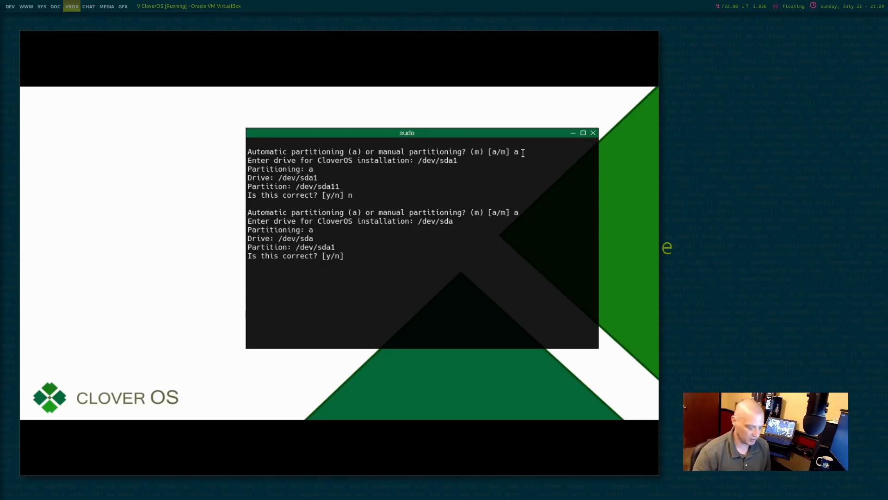
type("y")
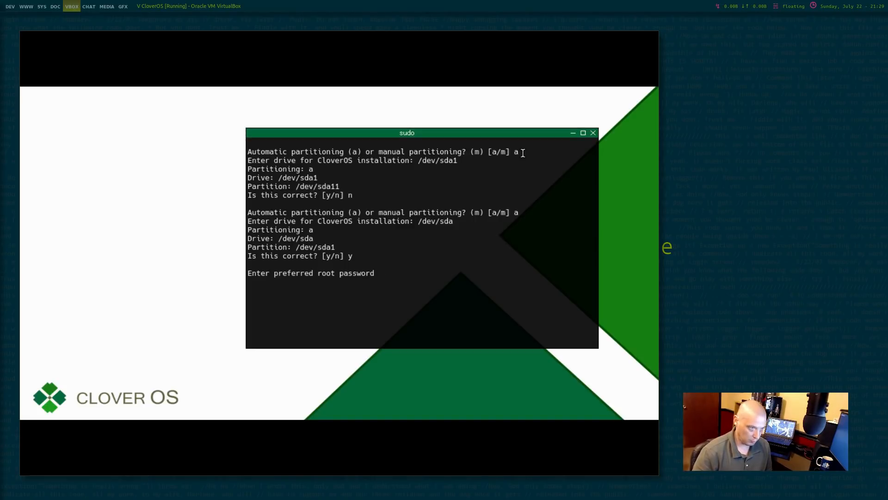
Enter the root password, username dt and its password, then confirm the account details
type("p")
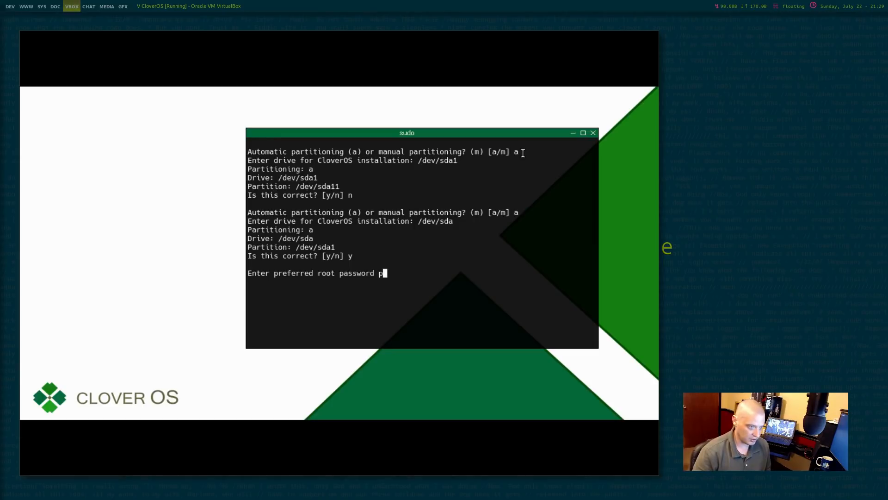
key("BackSpace")
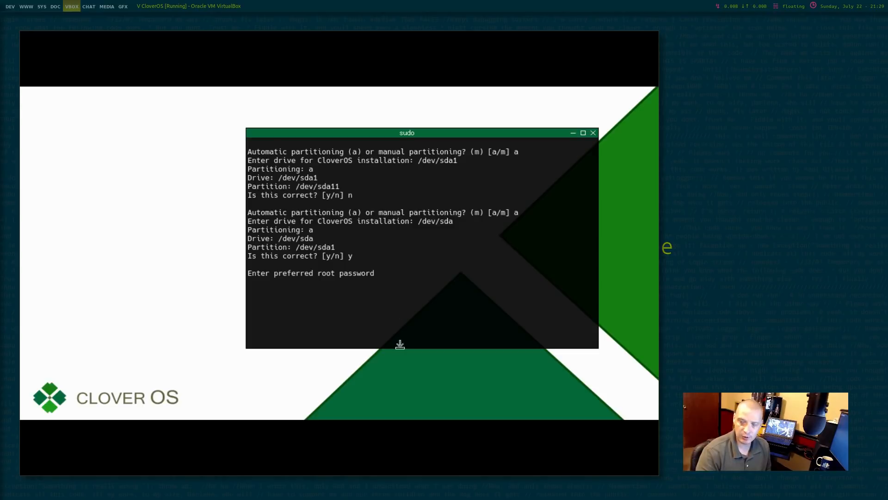
type("dt")
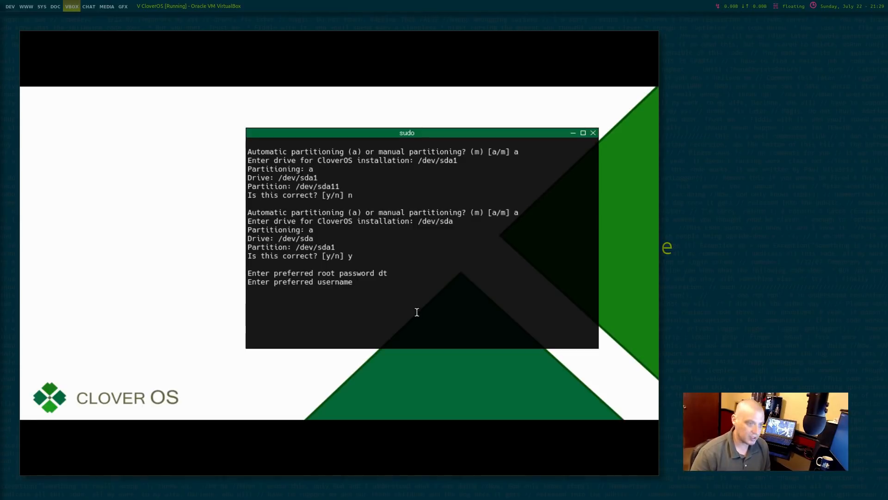
type("dt")
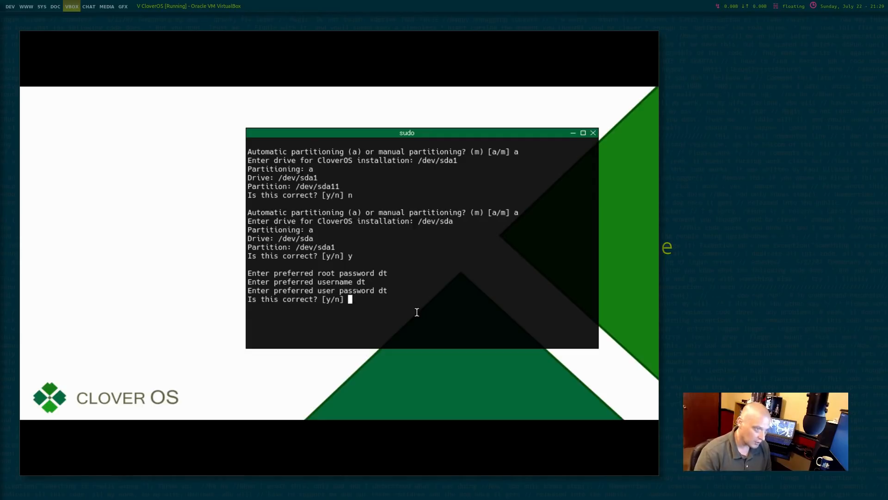
key("Return")
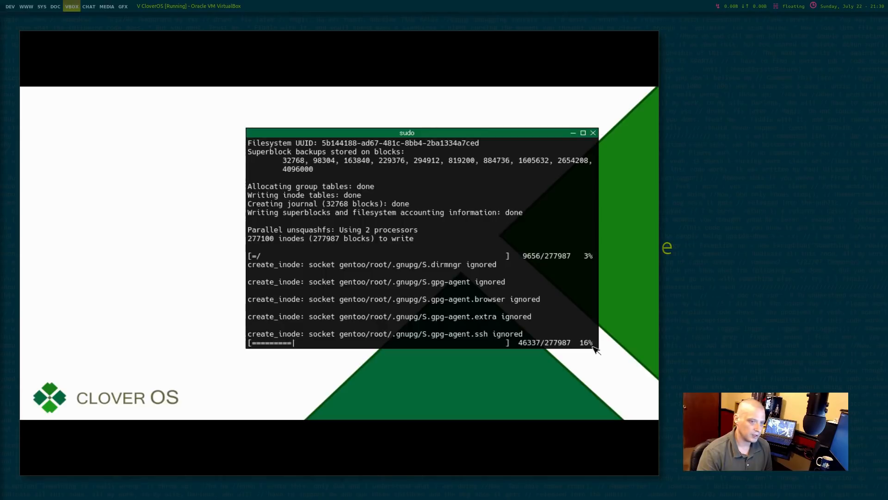
mouse_move(622, 353)
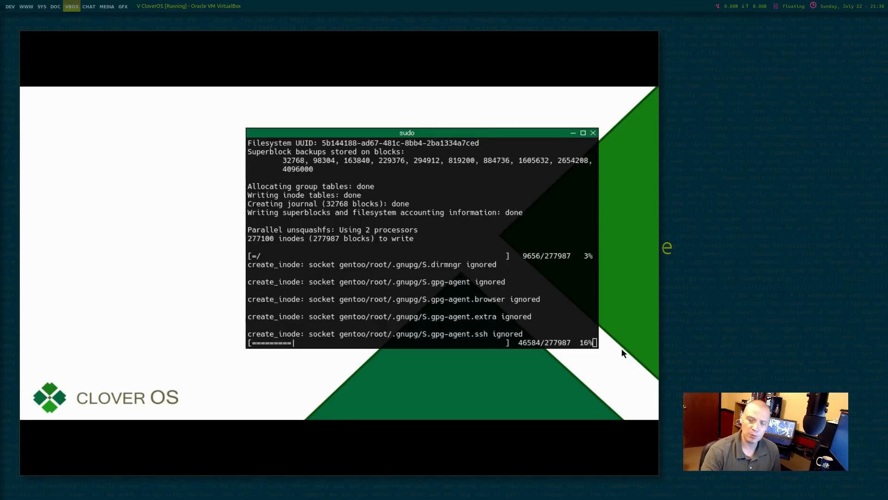
mouse_move(651, 338)
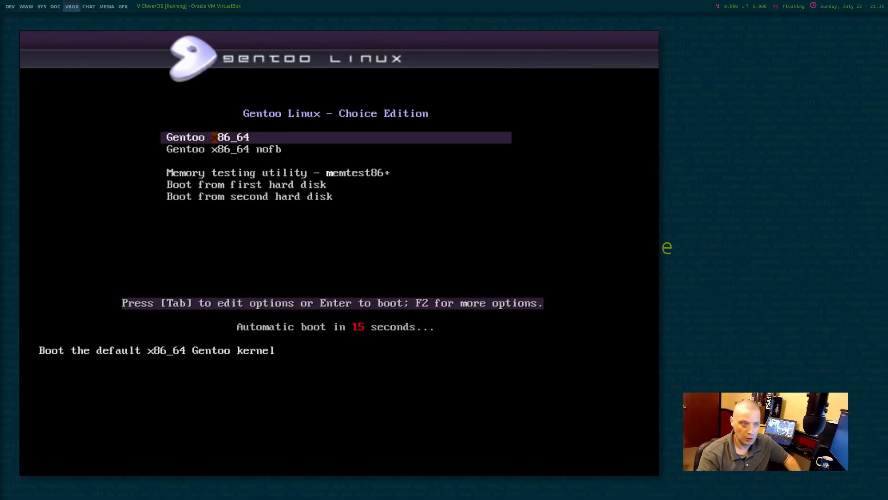
mouse_move(418, 435)
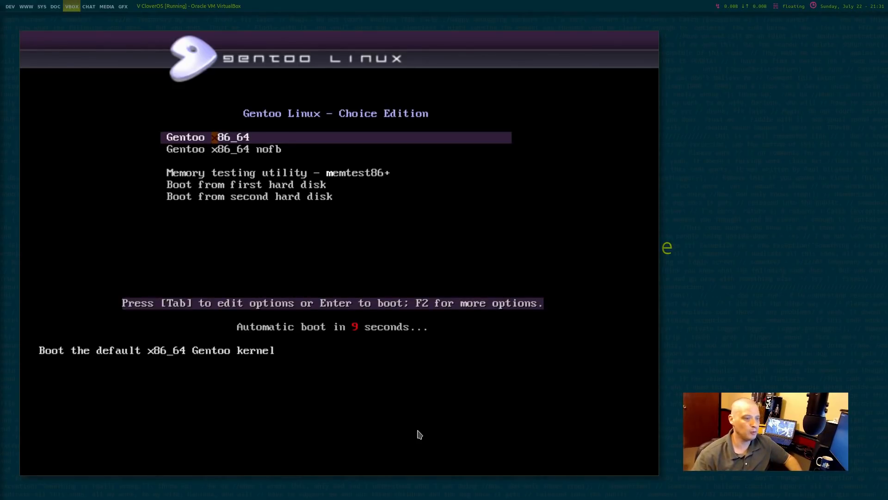
Focus the VM window and let the Gentoo boot menu countdown boot the live image
left_click(420, 435)
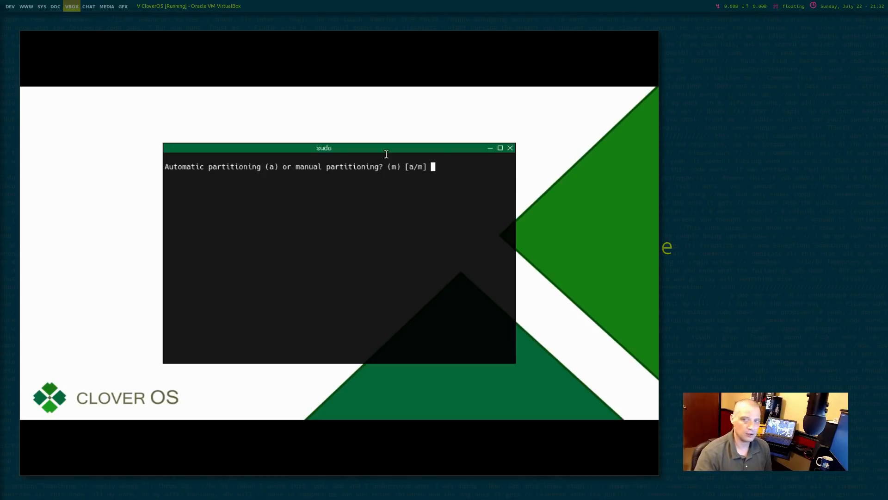
mouse_move(145, 361)
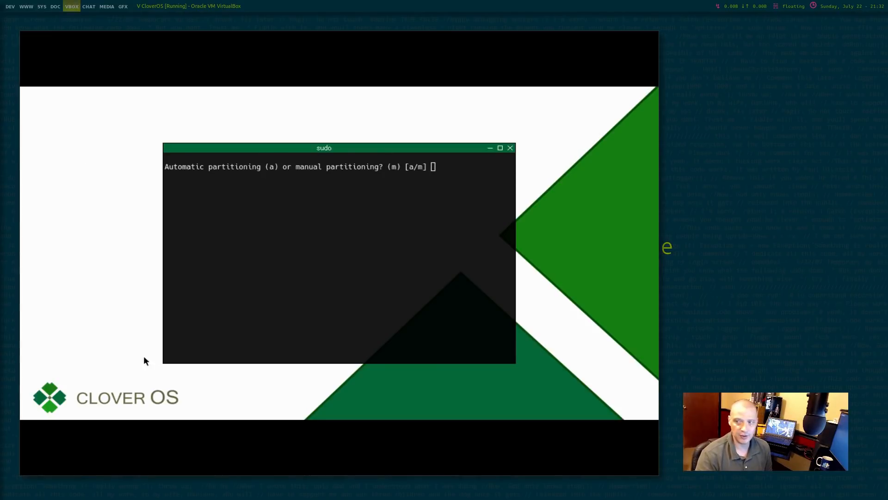
mouse_move(626, 459)
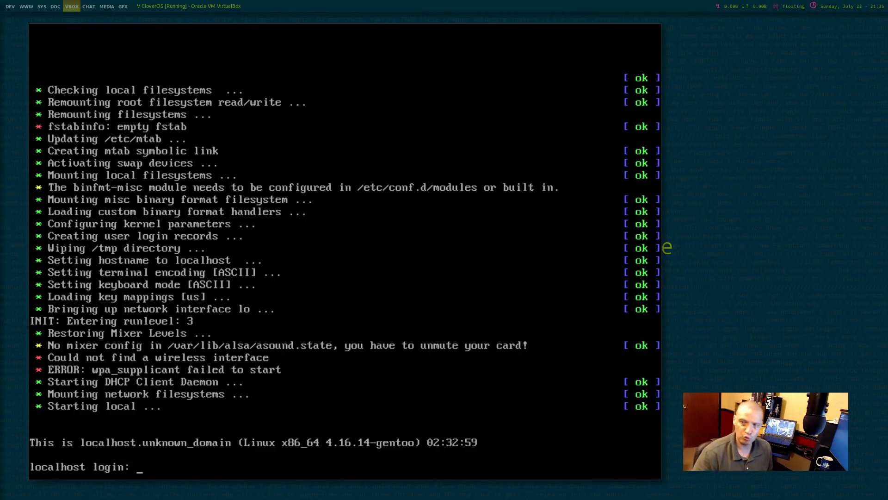
Log in as dt and answer 'o' at the Start X? prompt to choose Openbox
type("dt")
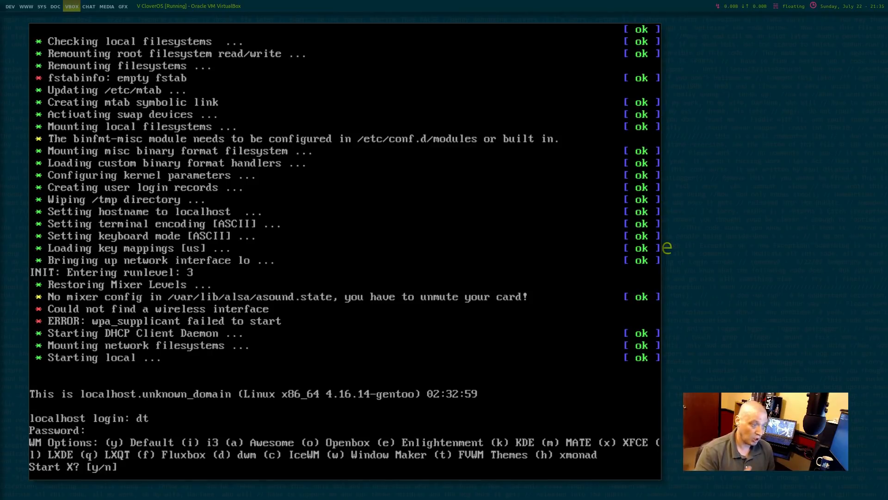
type("o")
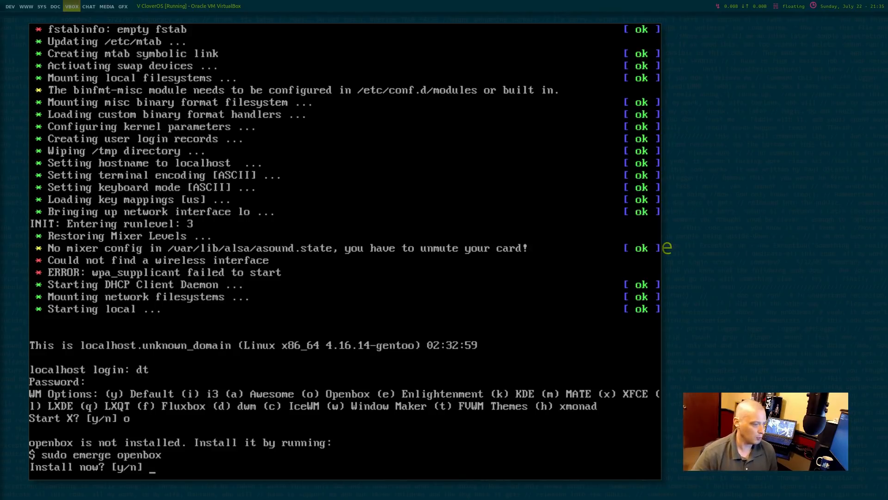
type("y")
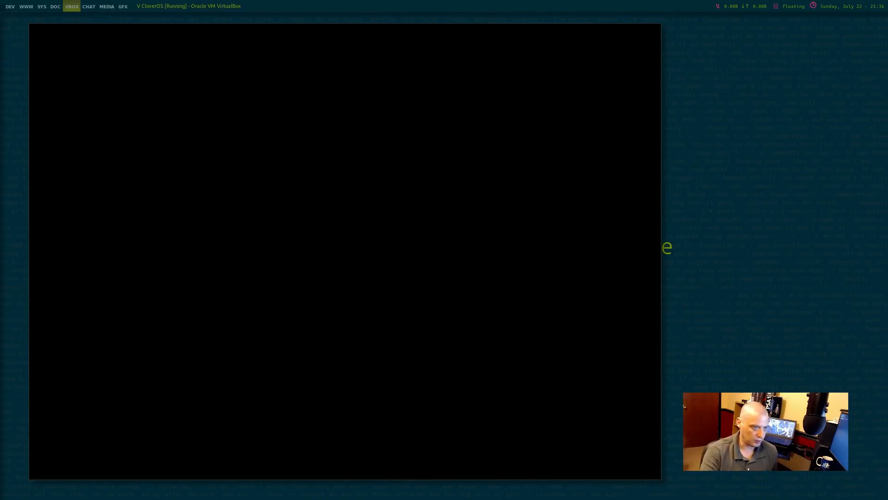
mouse_move(677, 356)
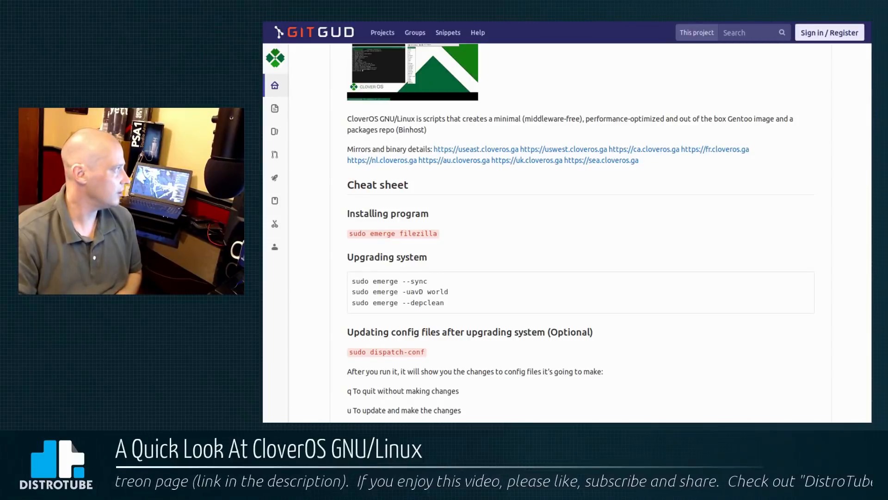
mouse_move(540, 296)
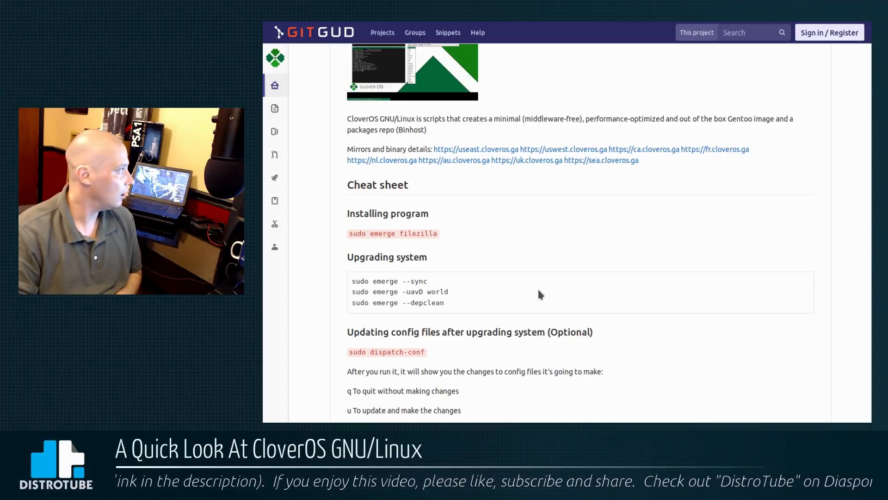
mouse_move(353, 130)
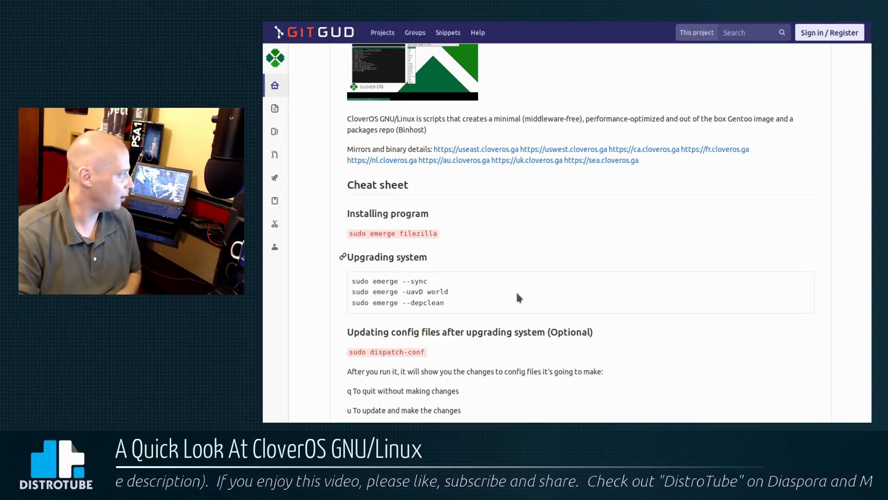
scroll("up", 3)
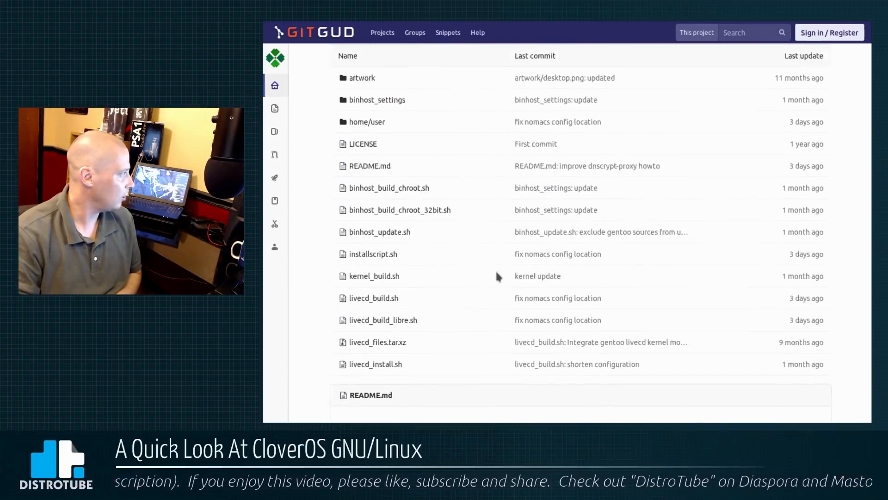
scroll("down", 3)
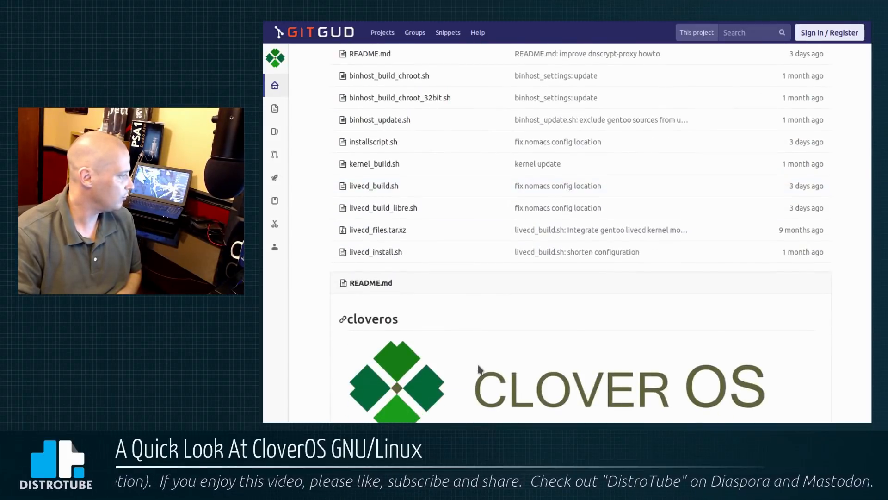
scroll("down", 3)
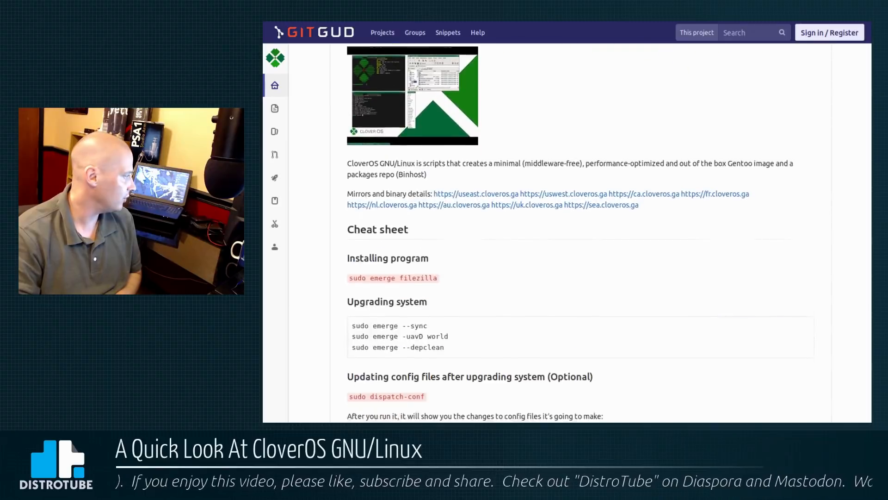
scroll("down", 3)
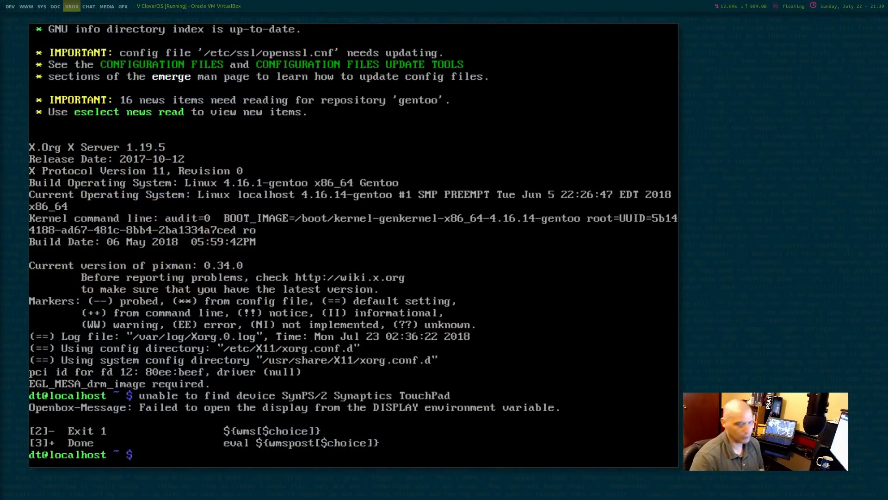
Run sudo emerge --sync to sync the portage repository
type("sudo")
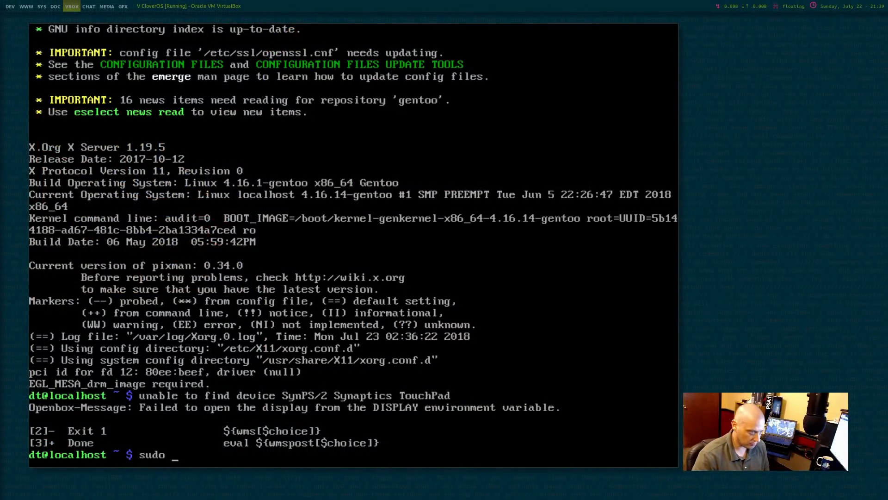
type("emerge --")
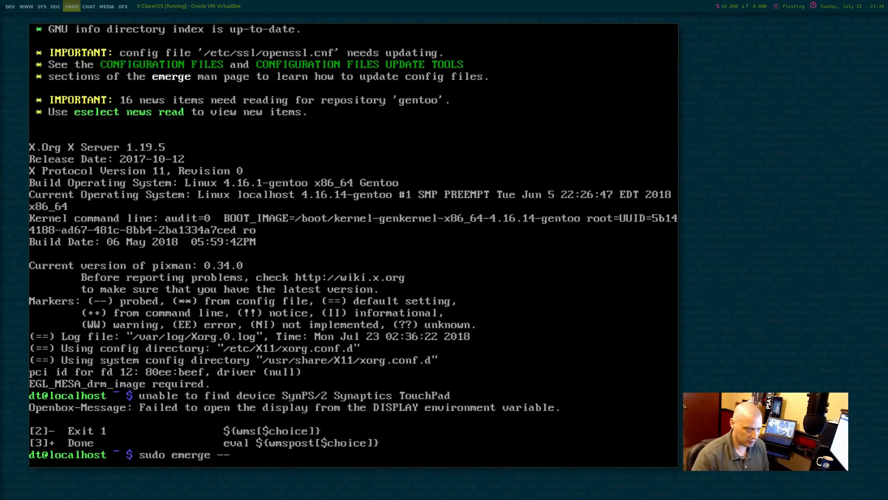
type("sync")
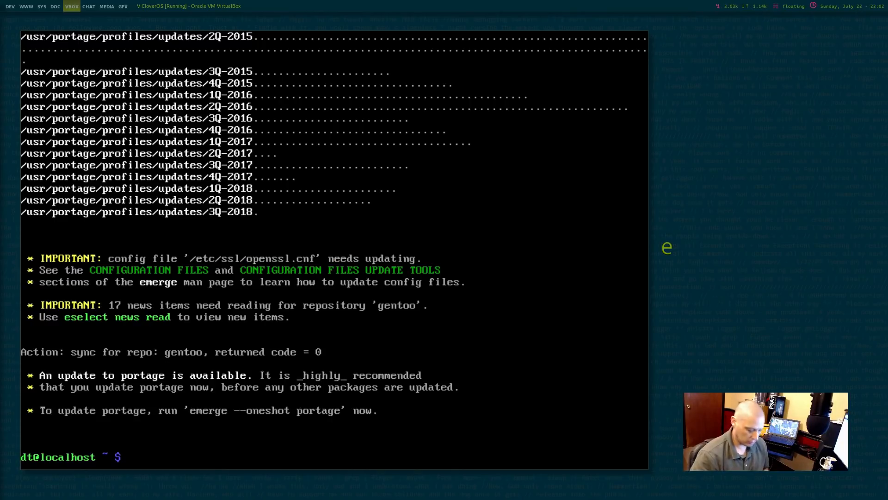
Run sudo emerge -uavD world to deep-update the world package set
type("sudo")
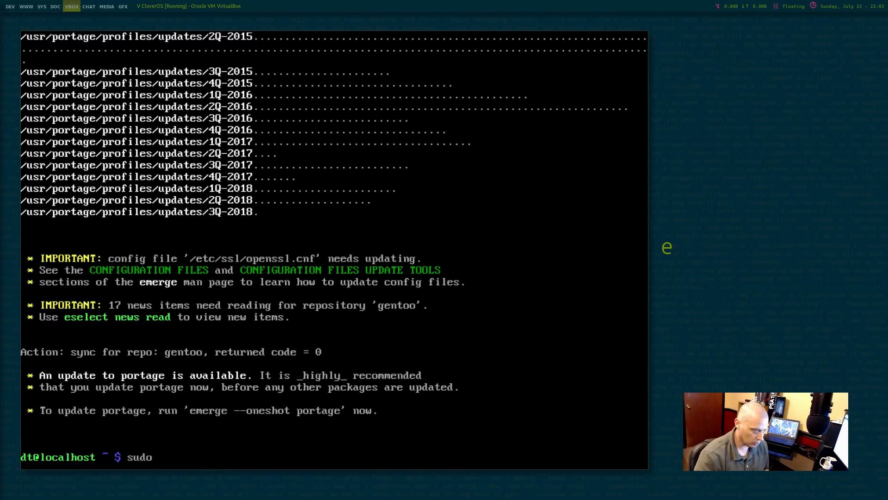
type("emerge")
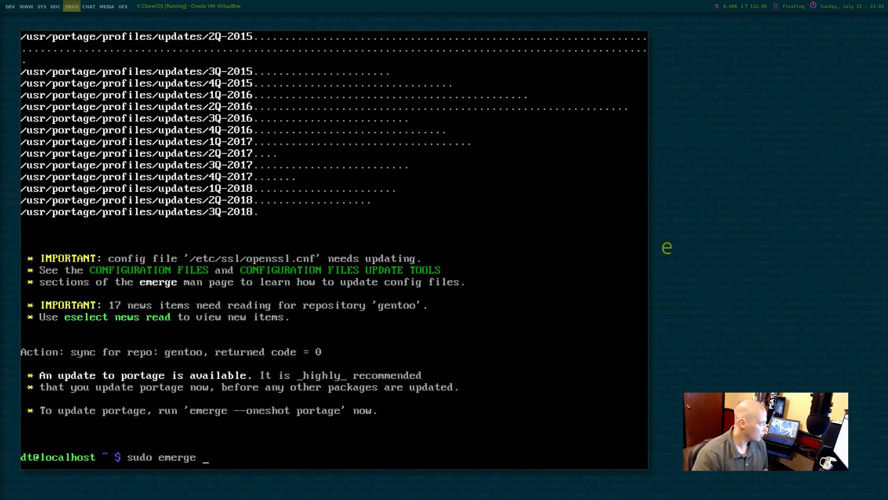
type("-")
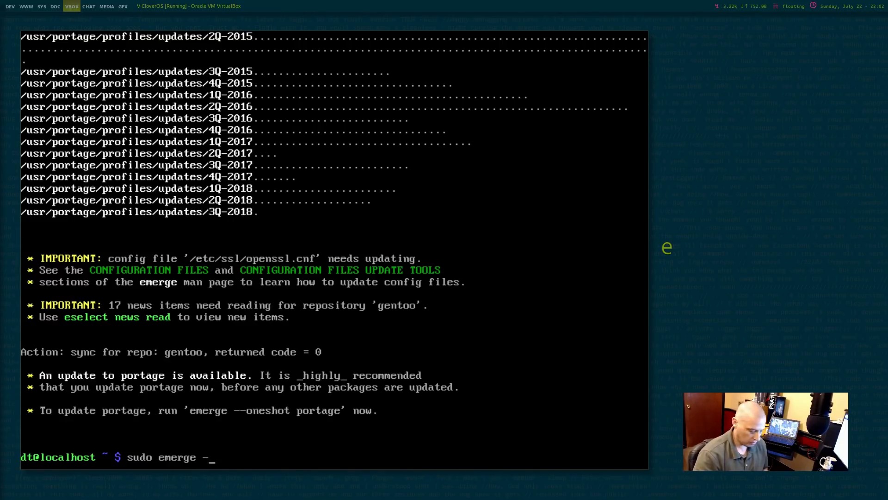
type("u")
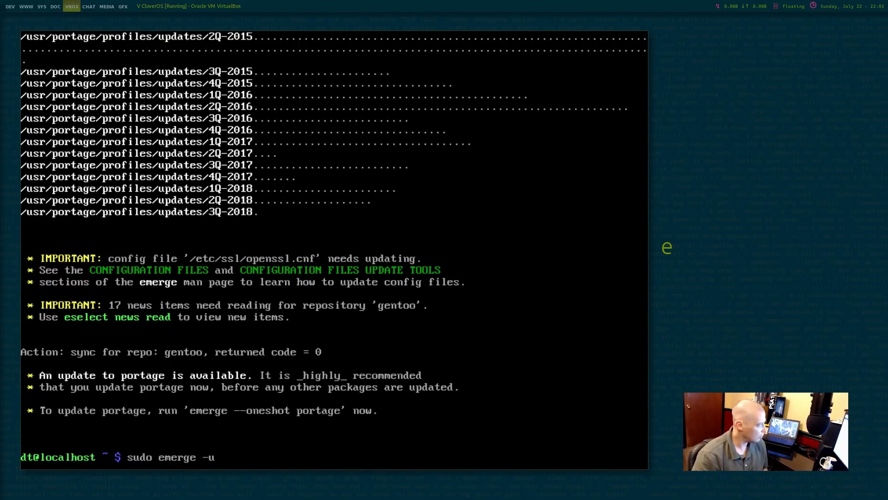
type("avD")
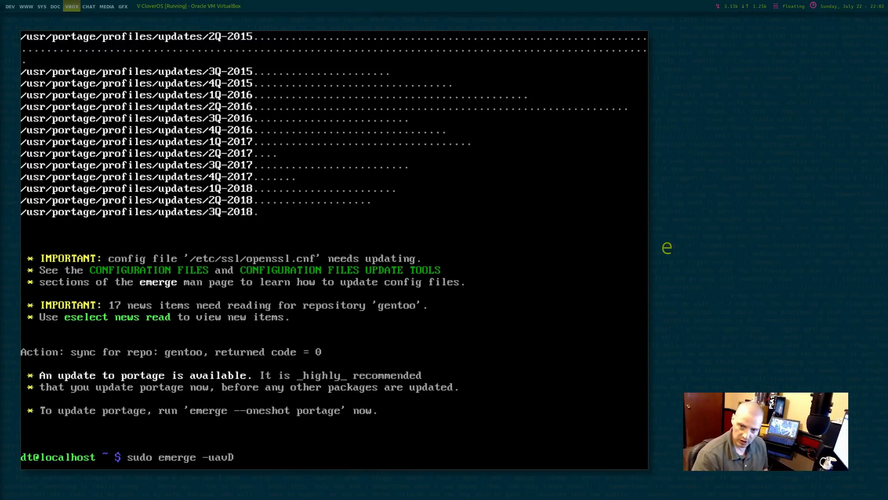
type("world")
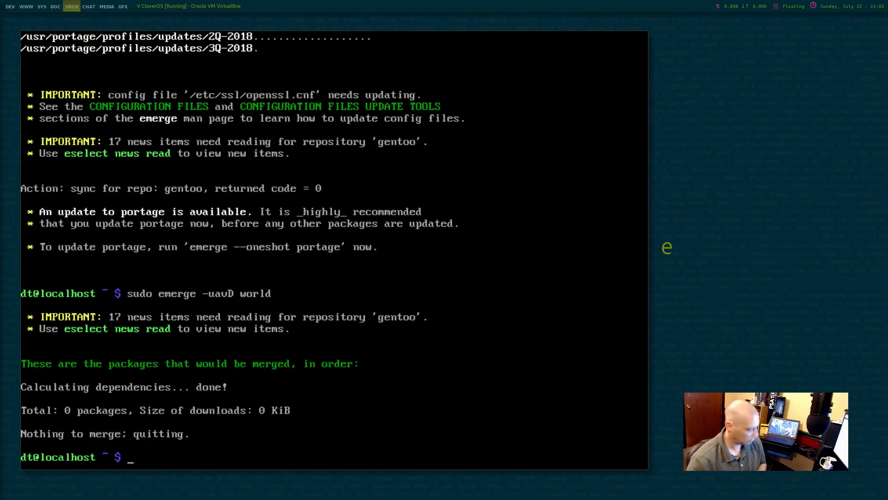
Run sudo emerge --depclean to remove unneeded dependencies
type("sudo emer")
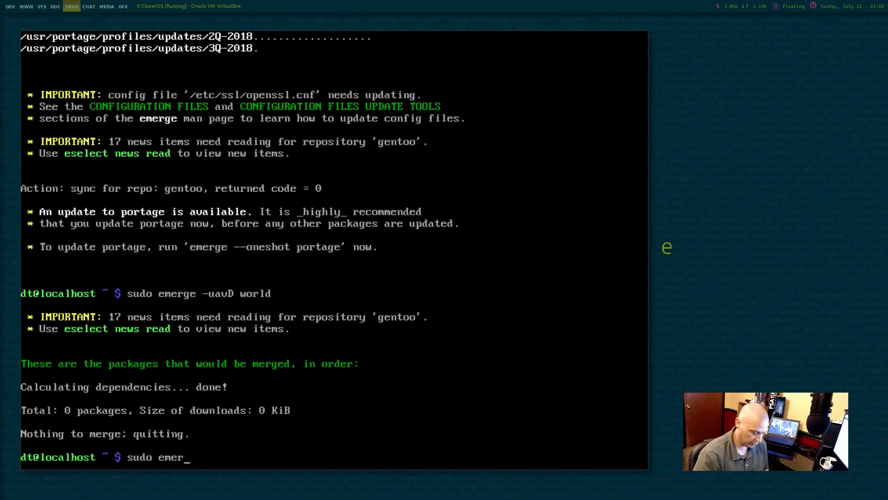
type("ge")
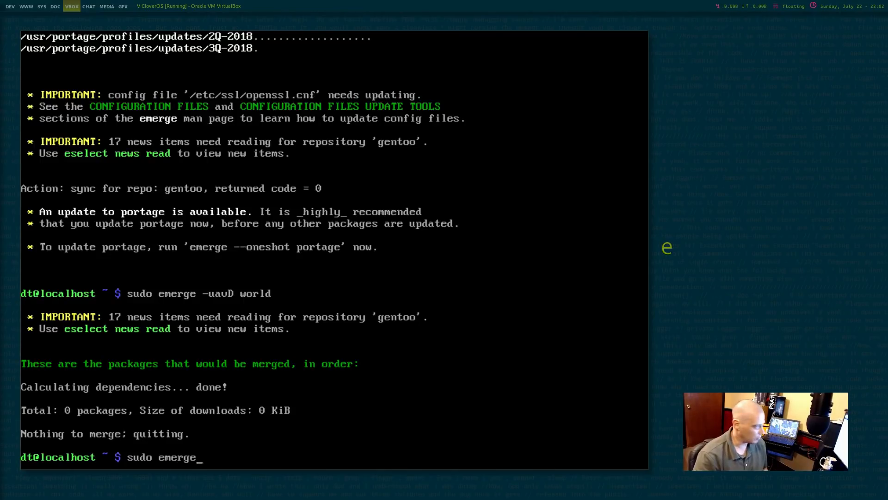
type("--d")
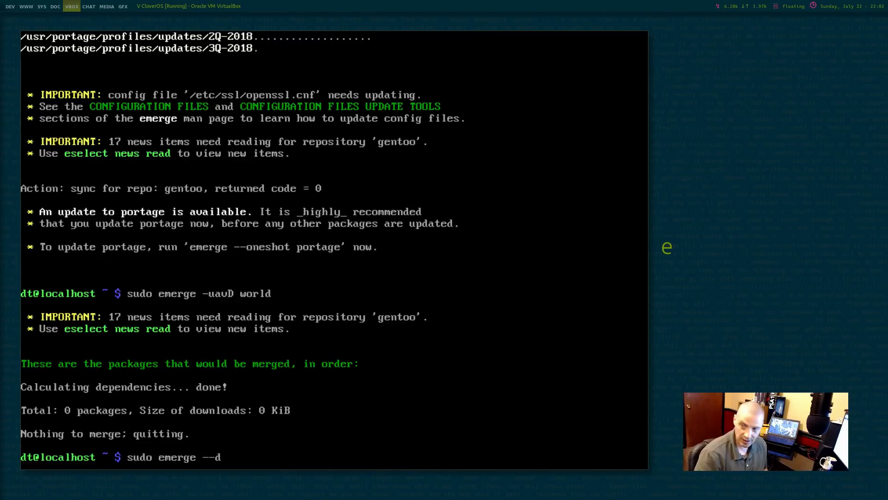
type("epclean")
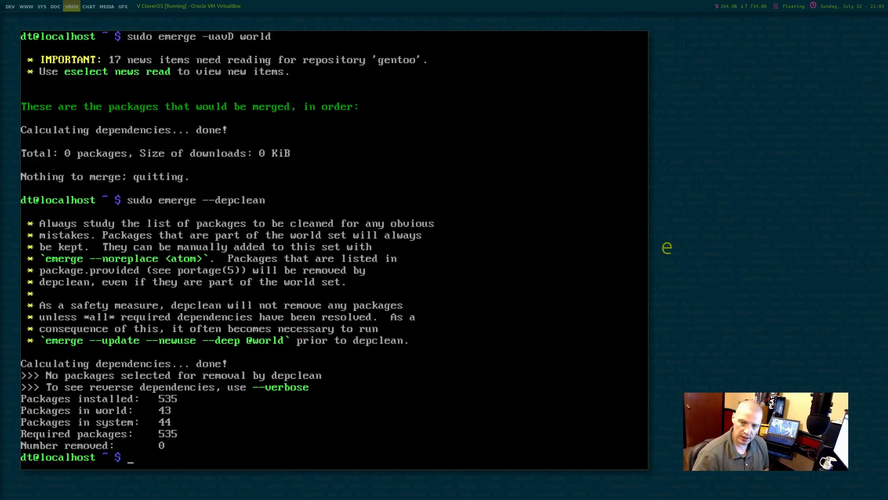
Run sudo reboot, log back in as dt and answer y to Start X
type("s")
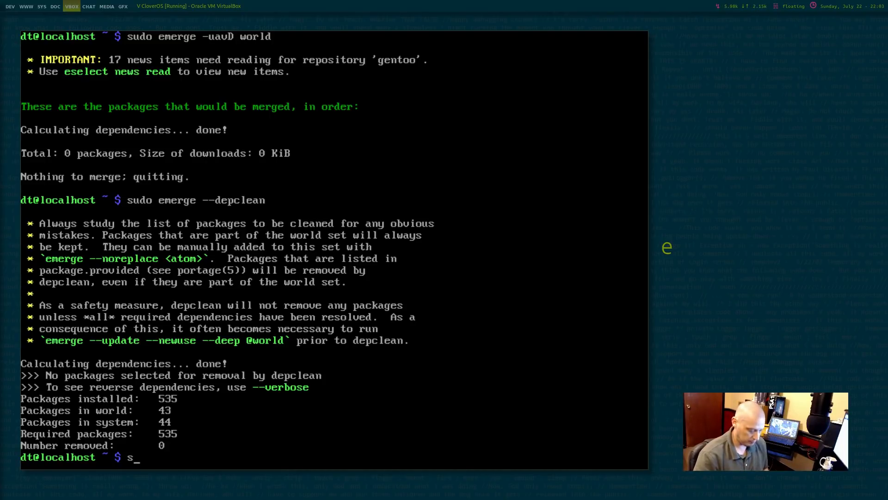
type("sudo reboot")
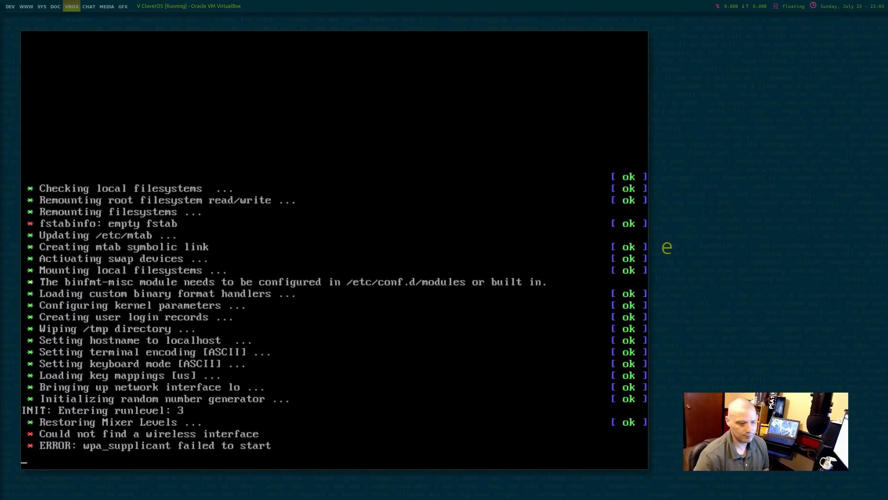
type("dt")
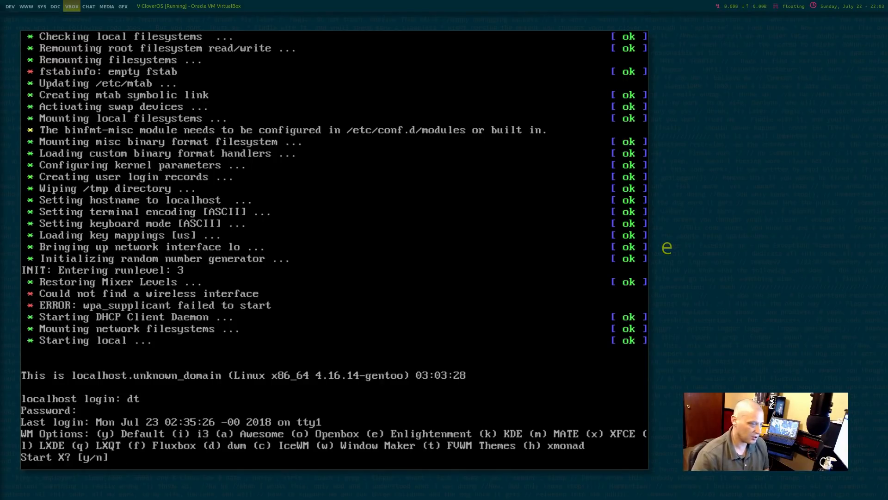
type("y")
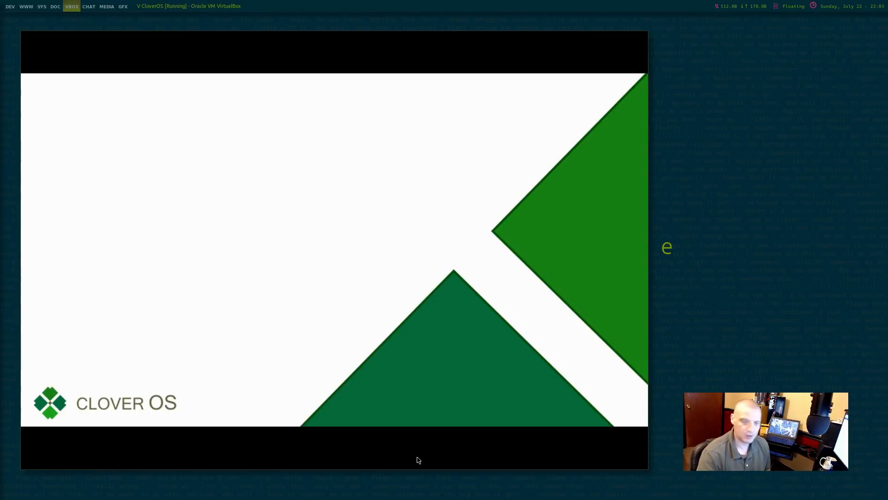
mouse_move(250, 243)
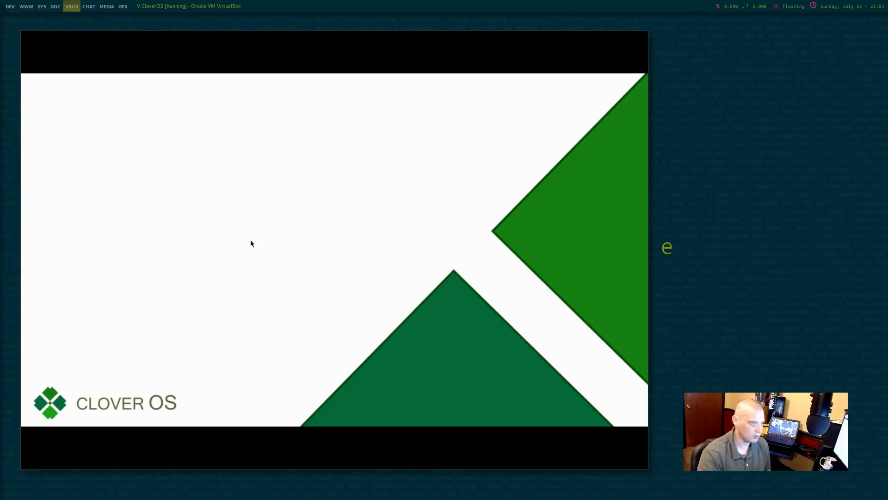
Launch Rxvt Unicode from the desktop's Applications > Terminals menu
right_click(251, 244)
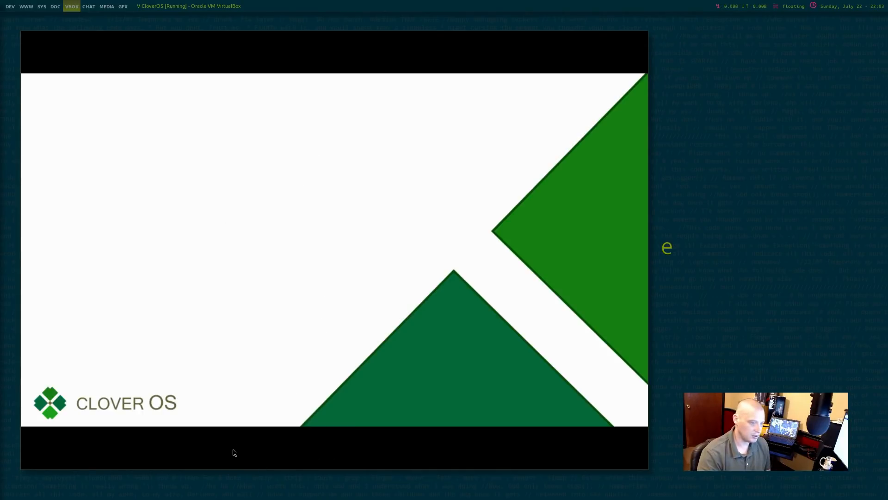
mouse_move(306, 317)
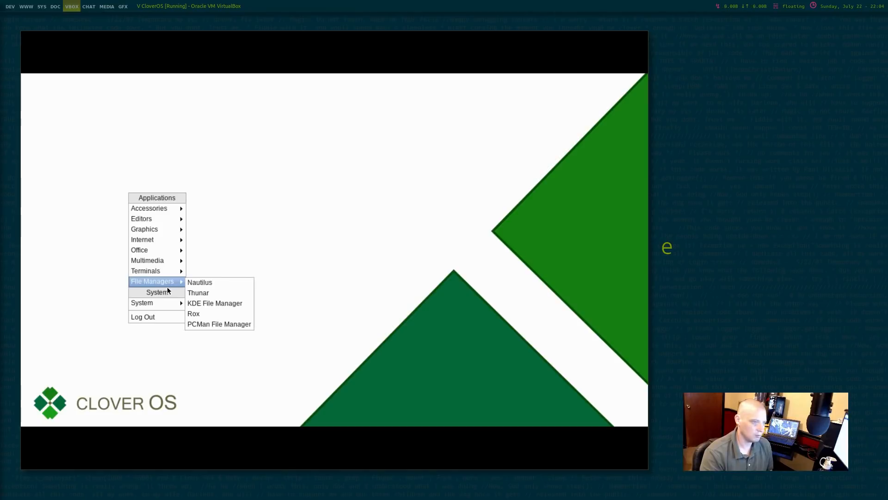
mouse_move(154, 273)
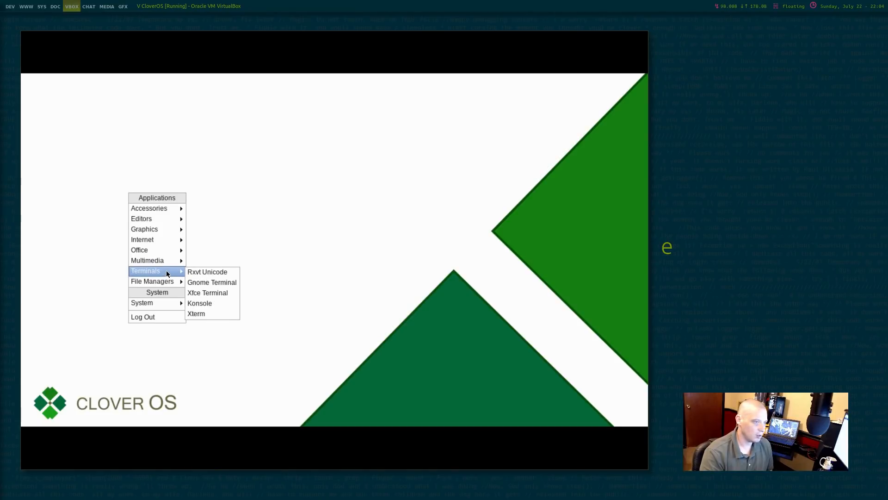
mouse_move(212, 282)
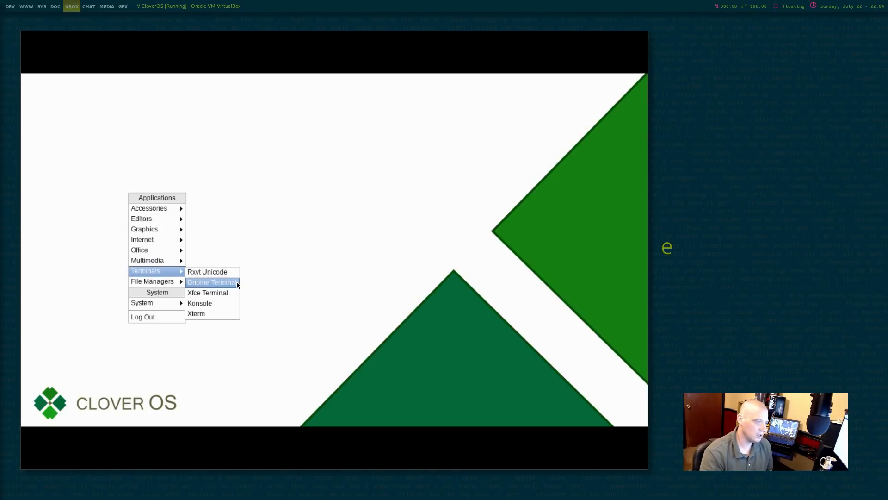
mouse_move(200, 303)
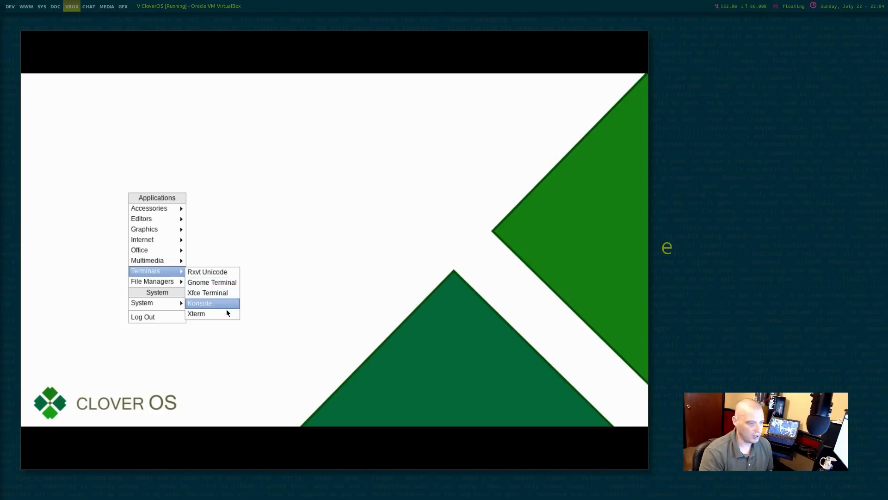
mouse_move(225, 318)
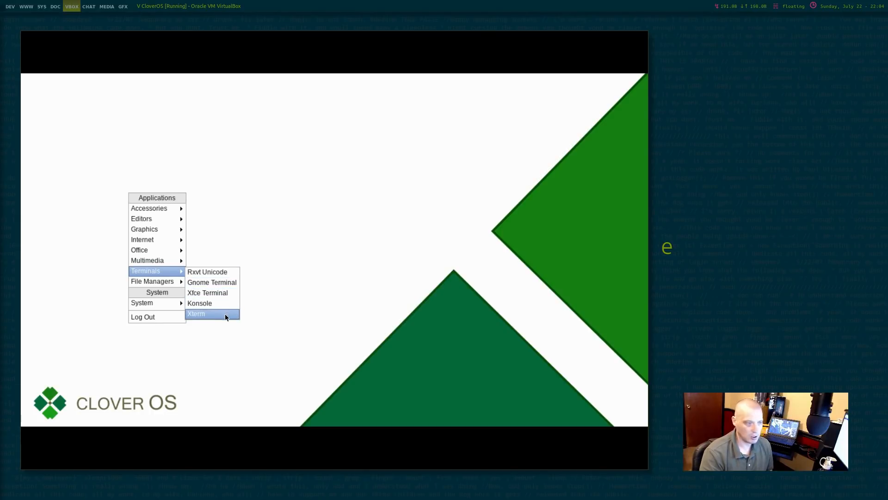
mouse_move(222, 274)
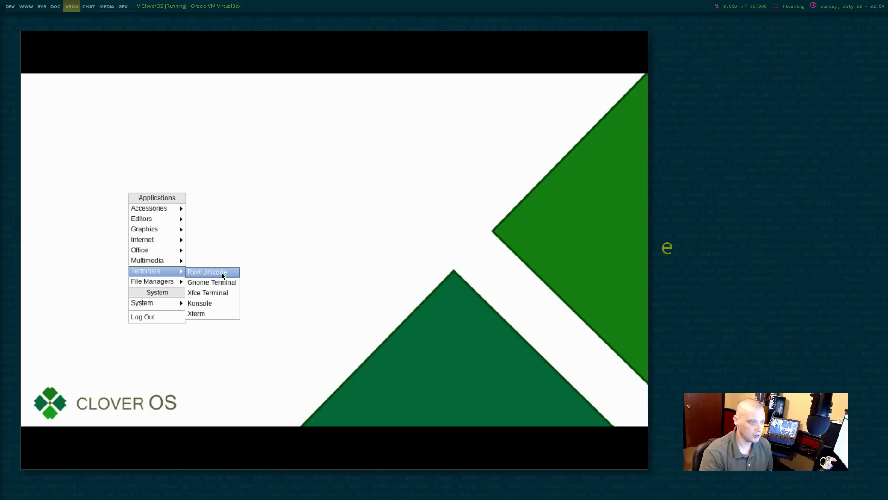
left_click(208, 272)
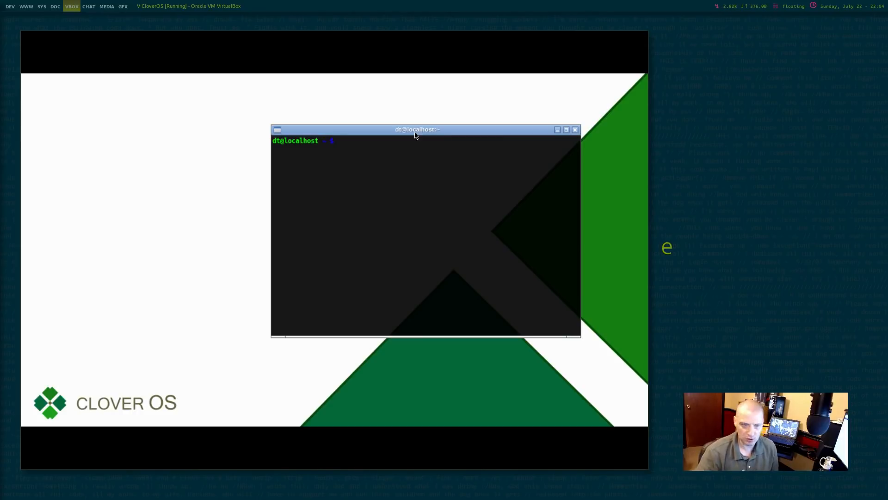
mouse_move(202, 194)
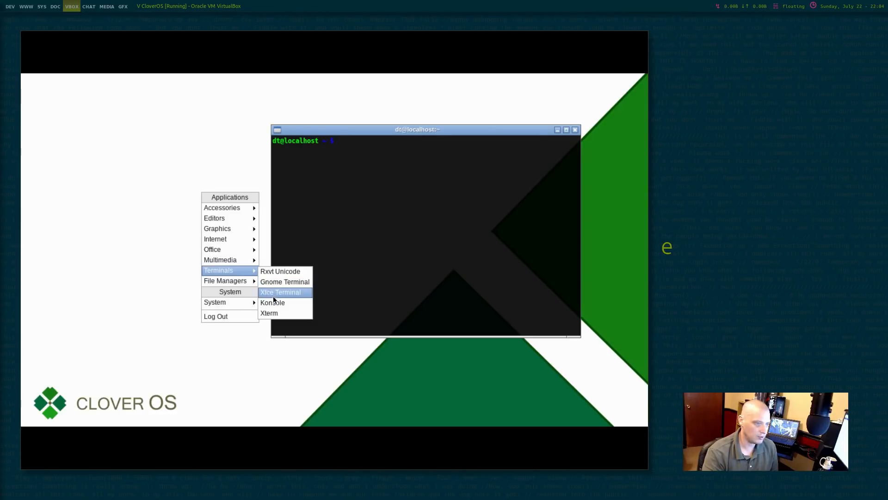
mouse_move(285, 315)
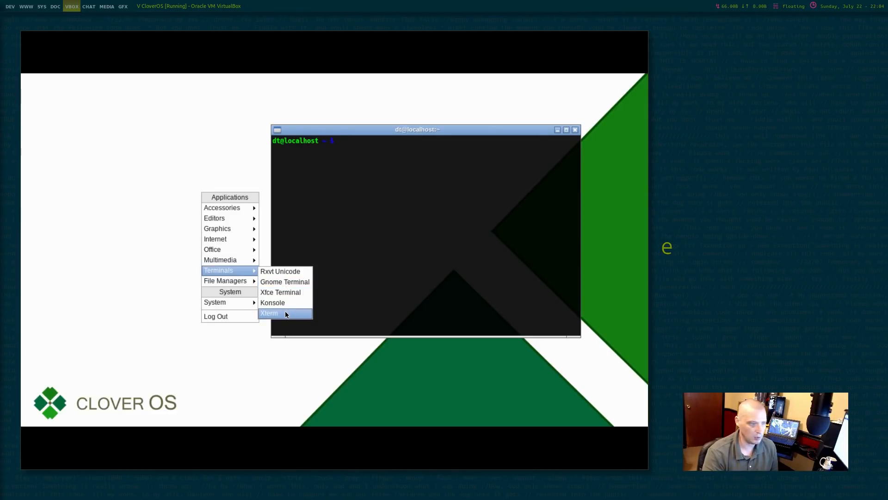
left_click(283, 312)
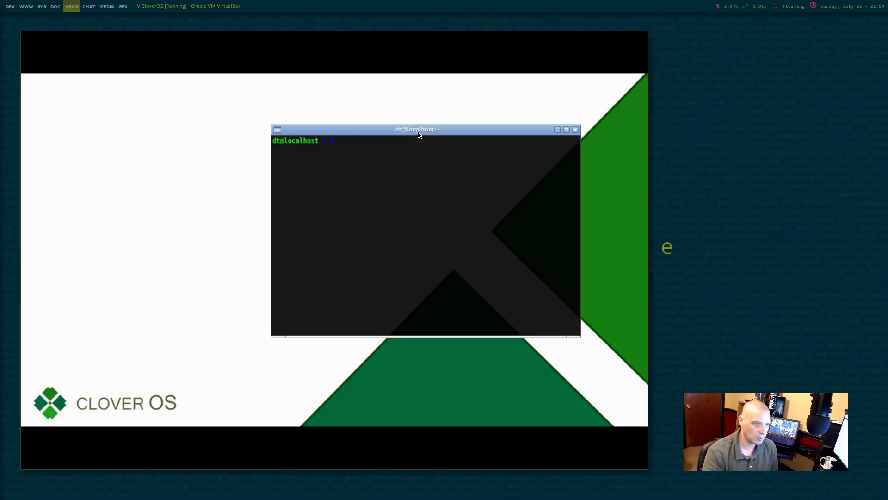
left_click_drag(417, 130, 417, 135)
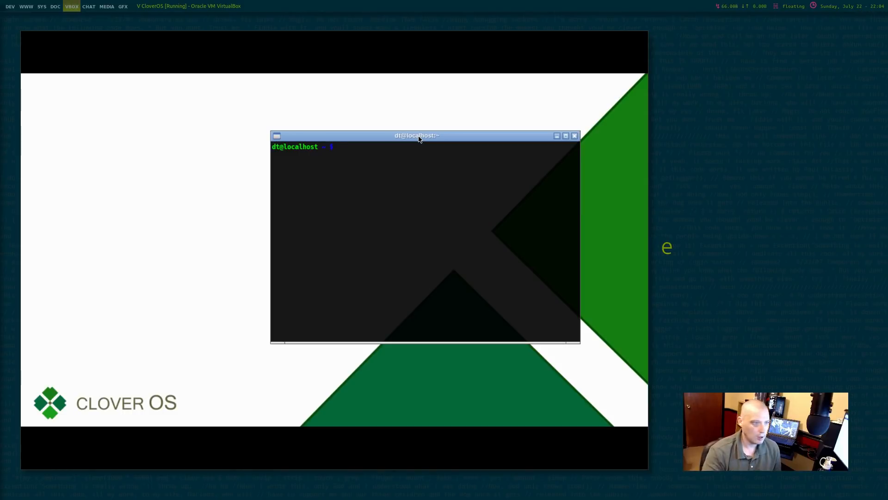
mouse_move(389, 254)
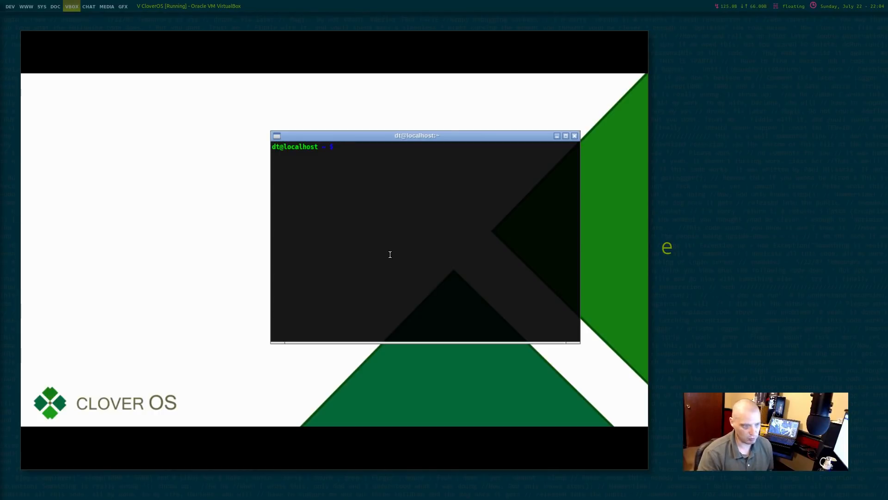
Run 'sudo emerge pcmanfm geany tint2 obconf lxappearance nitrogen' in the guest terminal
type("sudo")
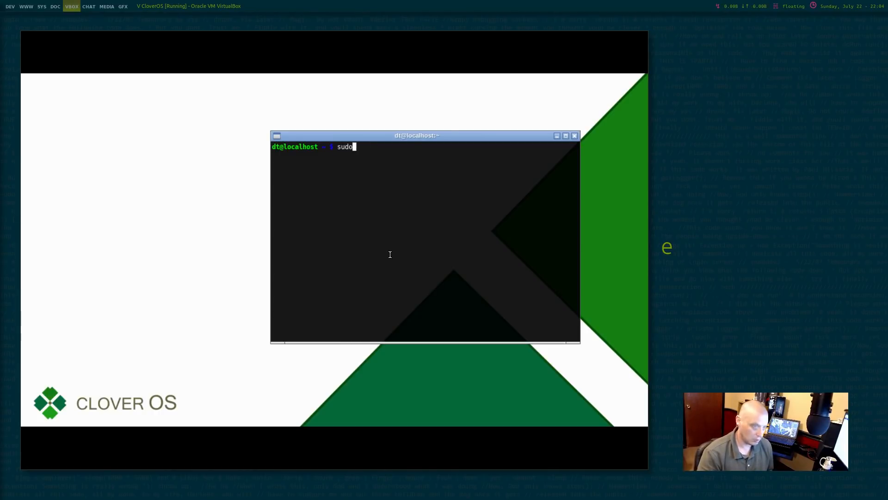
type("emerge")
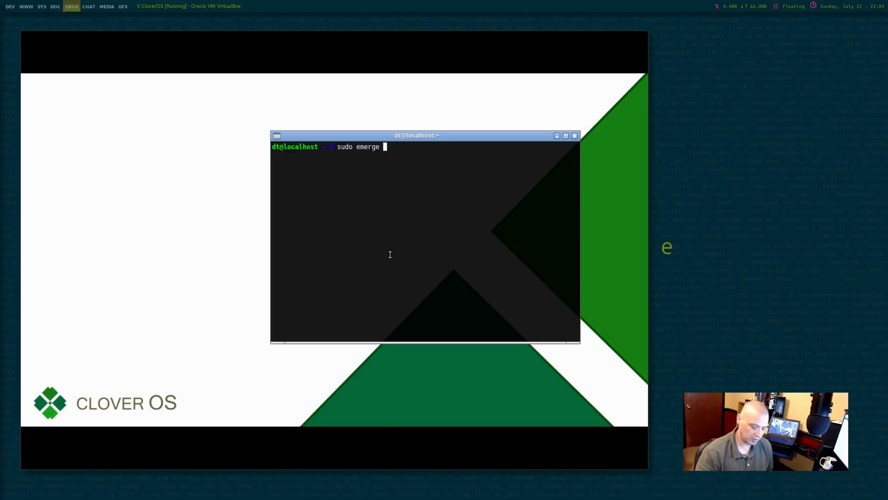
type("pc,")
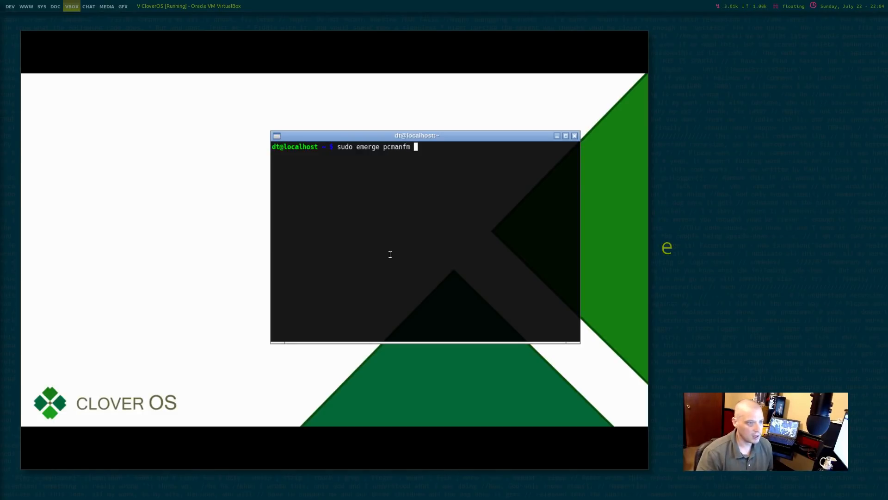
type("geany")
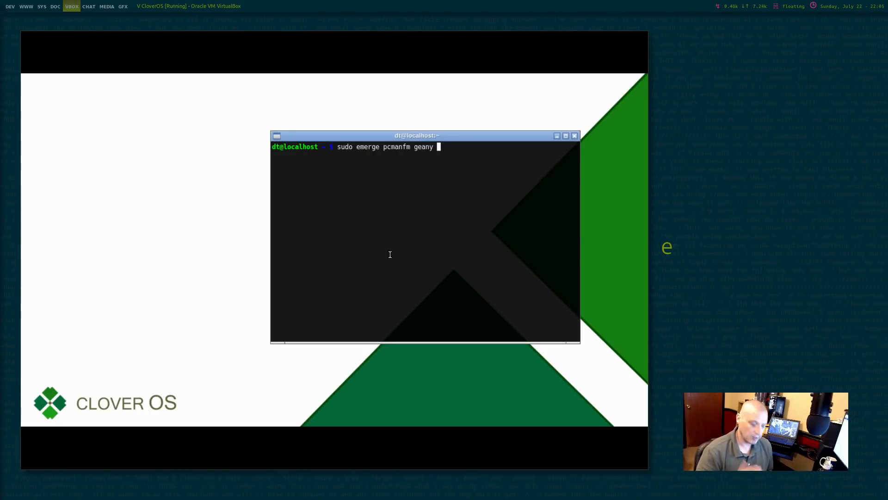
type("tint2")
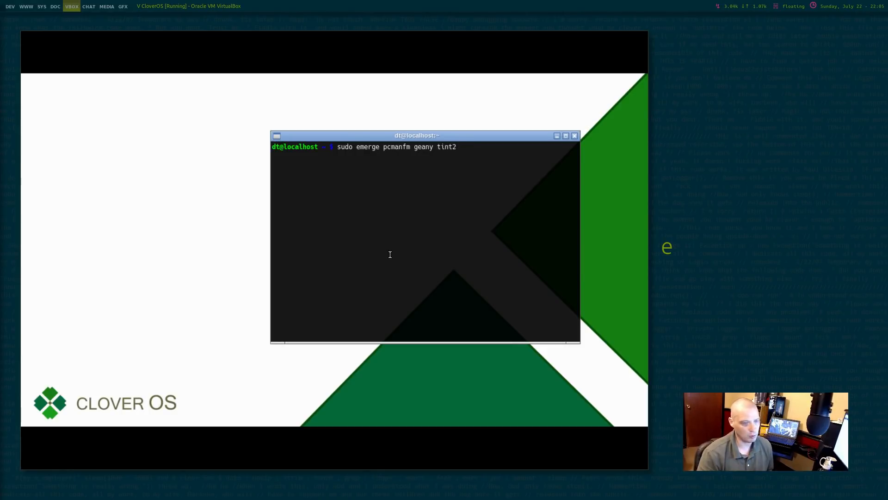
type("obc")
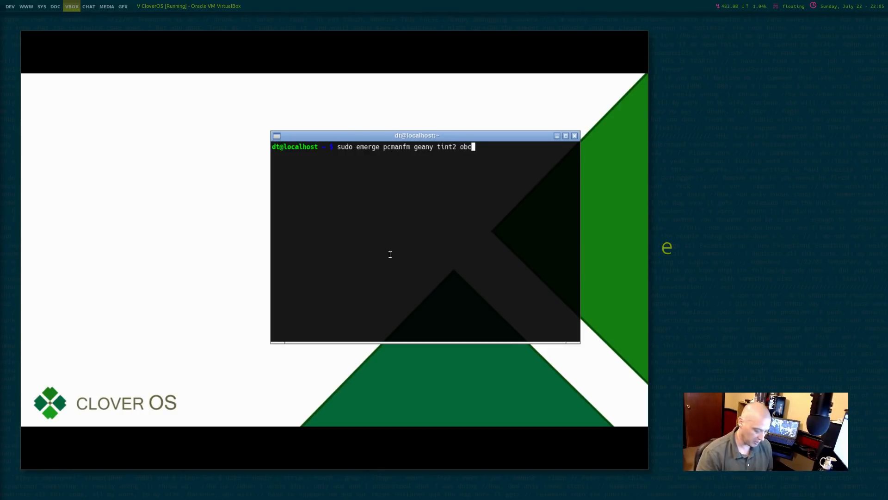
type("onf")
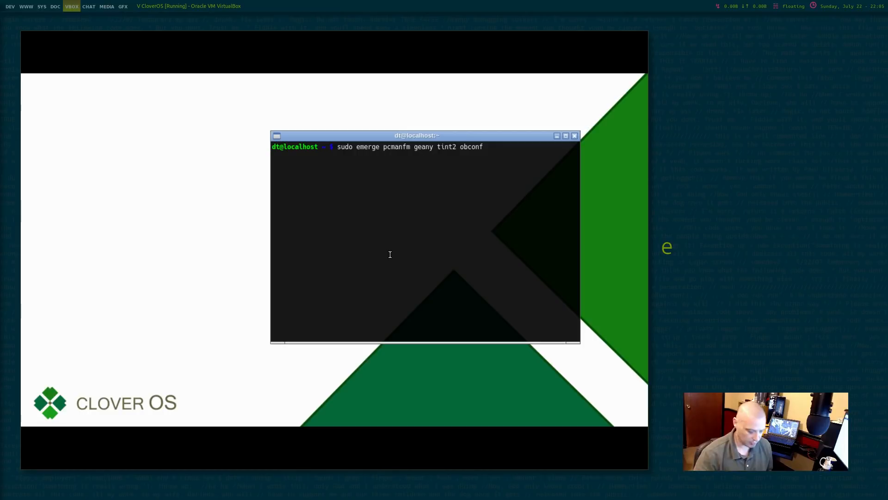
type("lxappearc")
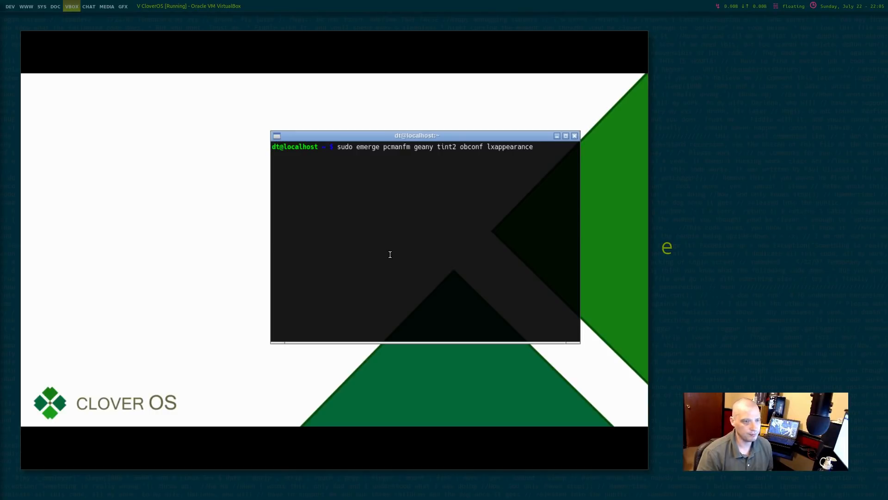
type("nitro")
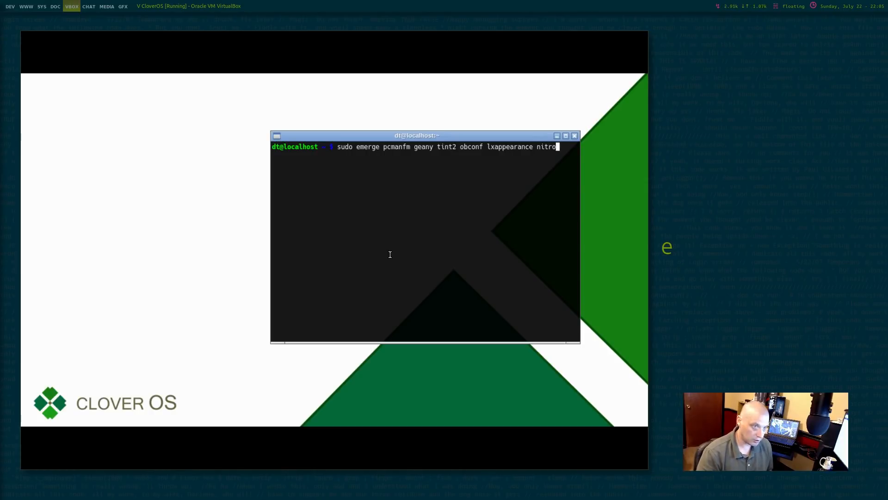
type("gen")
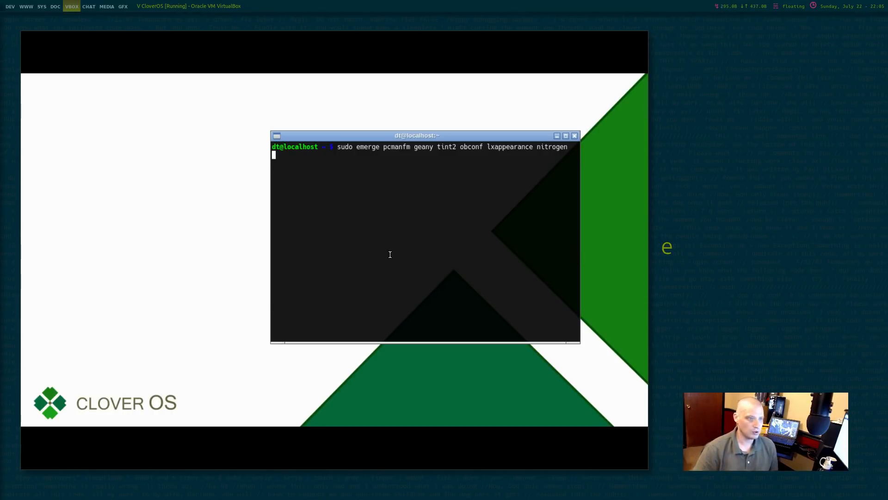
key("Return")
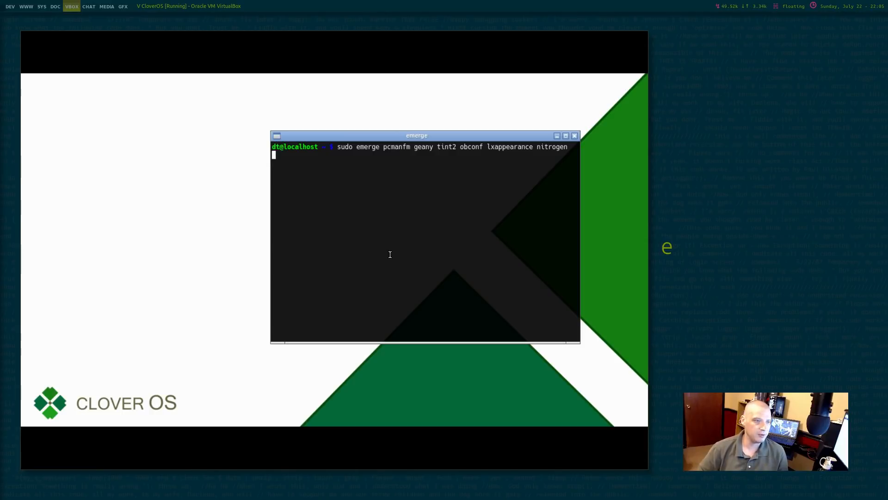
Confirm the sudo prompt so emerge proceeds to install the packages
key("Return")
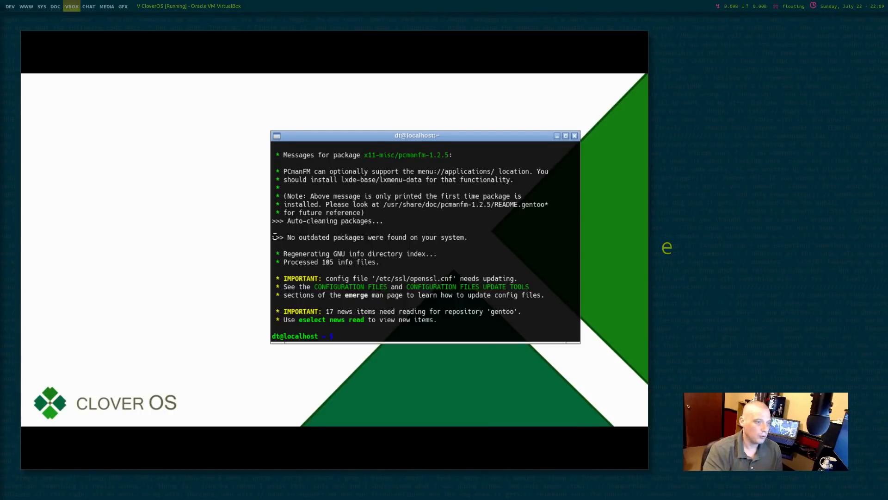
mouse_move(98, 182)
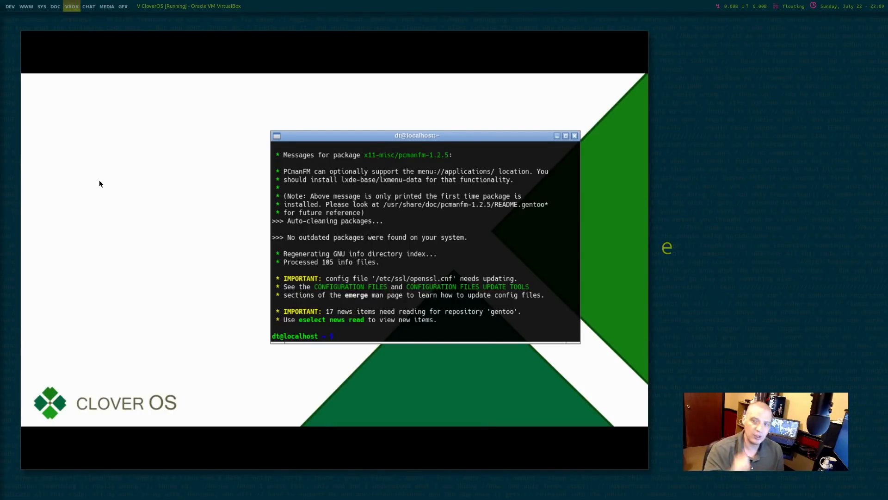
mouse_move(88, 129)
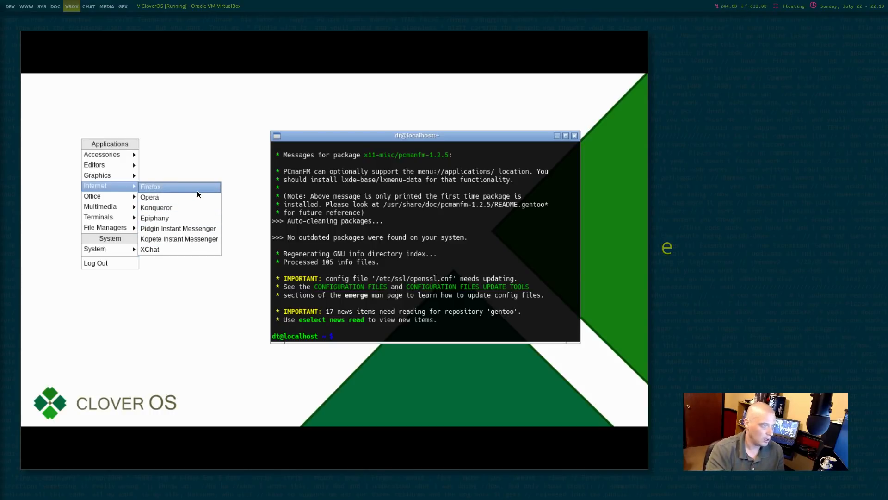
Launch Firefox from the Internet menu and load gitlab.com/dwt1
left_click(200, 190)
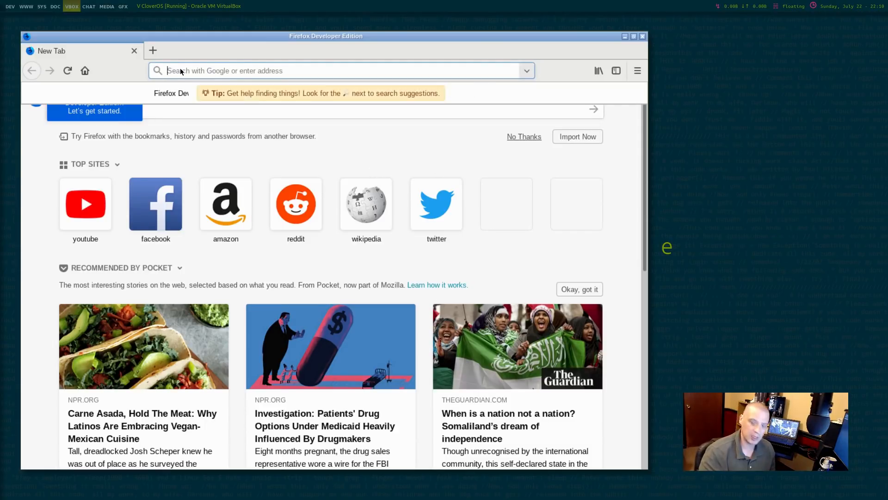
type("gitlab.com/")
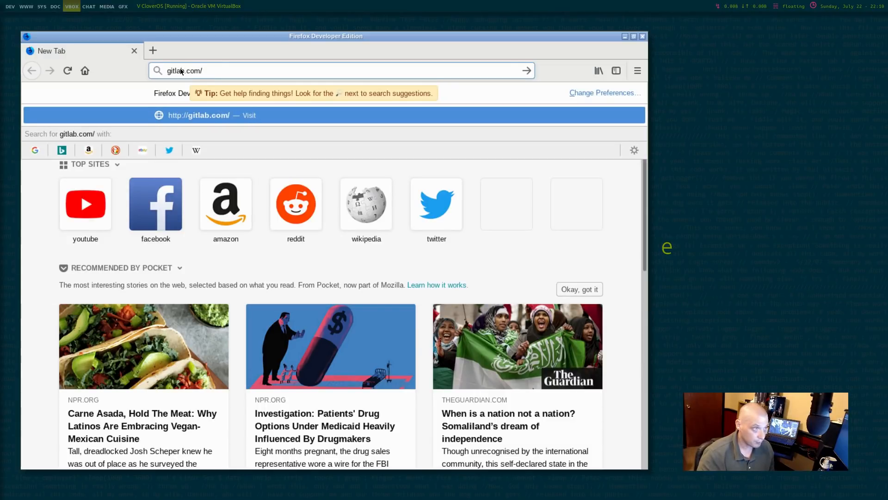
type("dwt1")
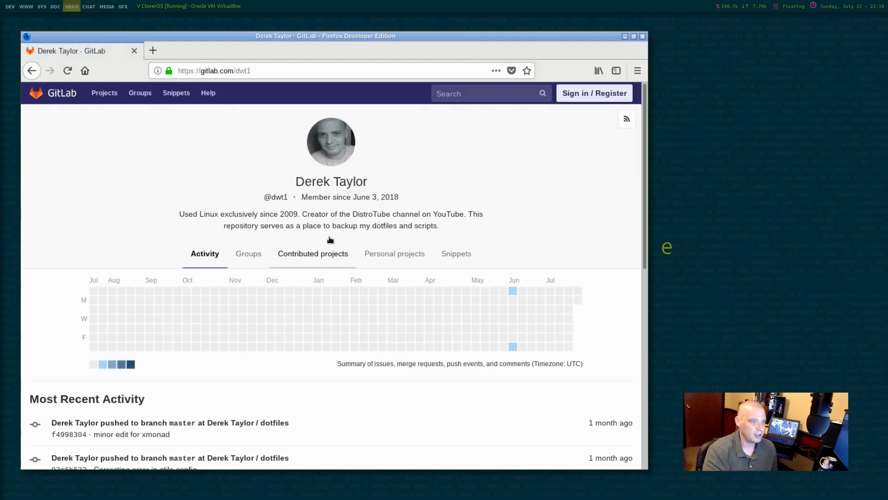
scroll("down", 3)
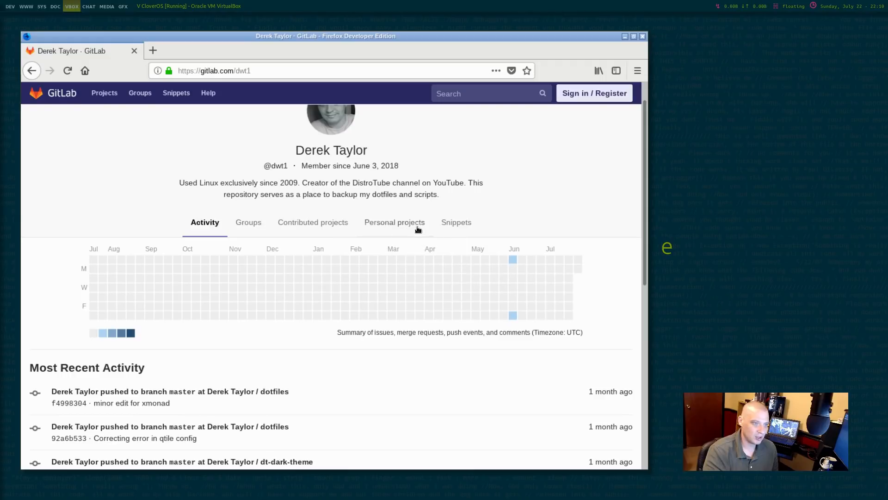
From the personal projects list, save the dotfiles repository as dotfiles-master.zip
left_click(394, 222)
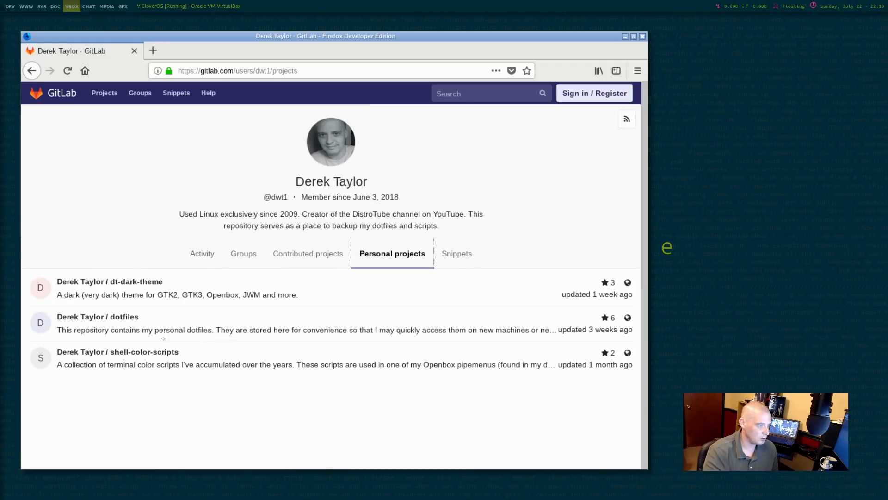
left_click(97, 316)
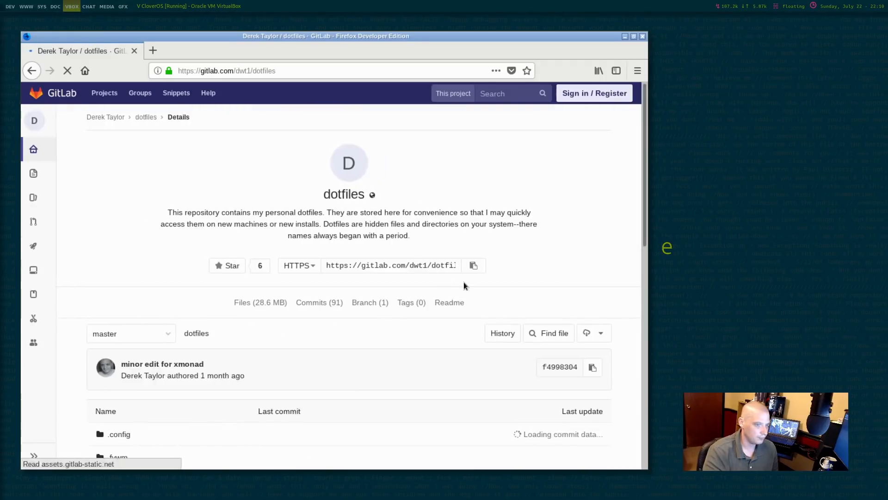
mouse_move(596, 334)
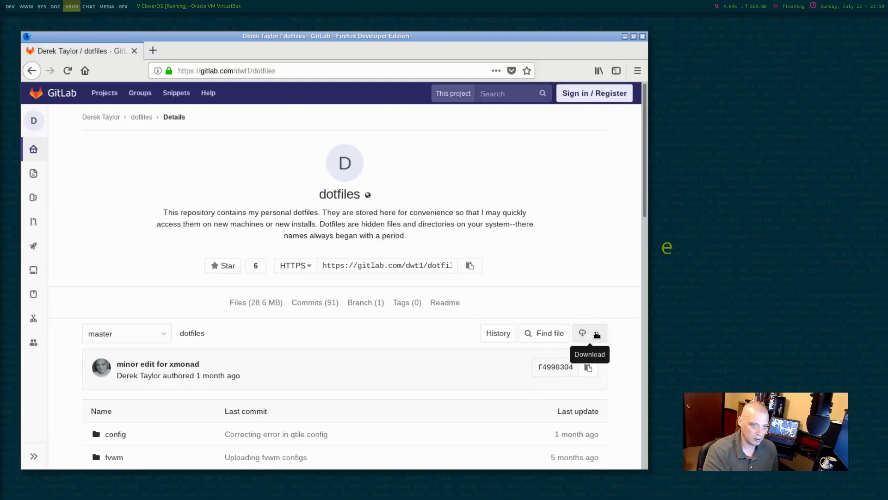
left_click(596, 333)
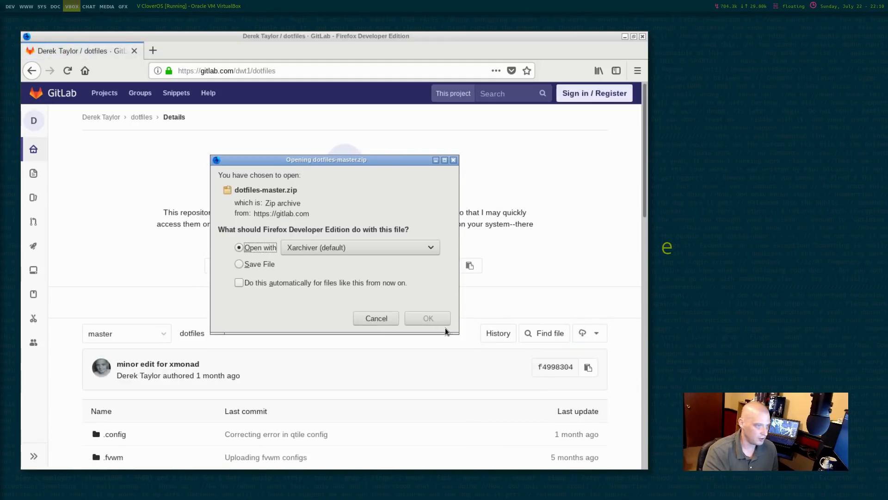
left_click(239, 263)
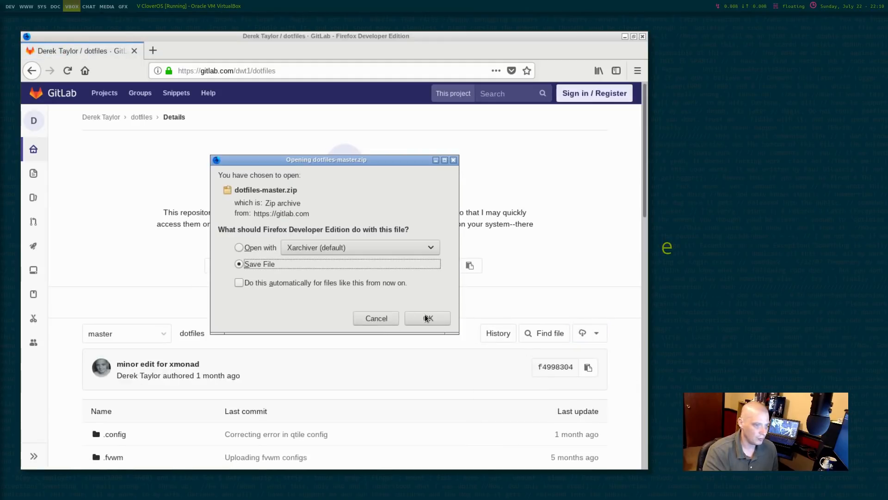
left_click(427, 318)
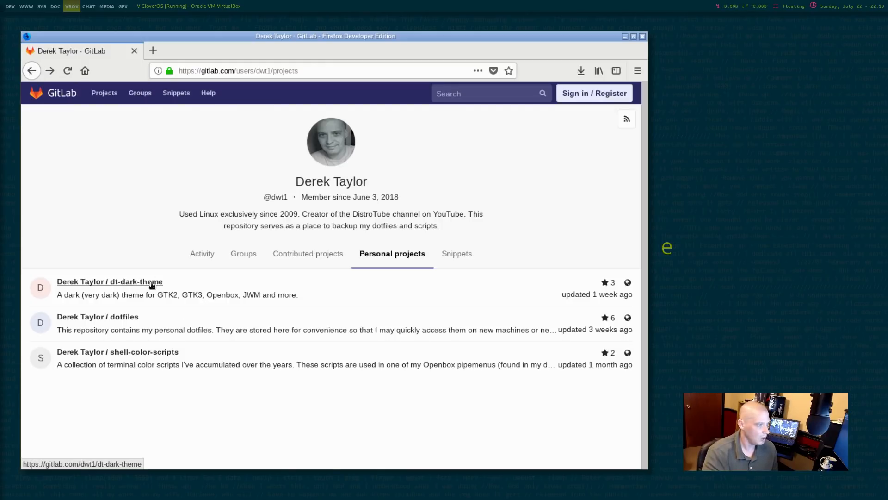
mouse_move(143, 286)
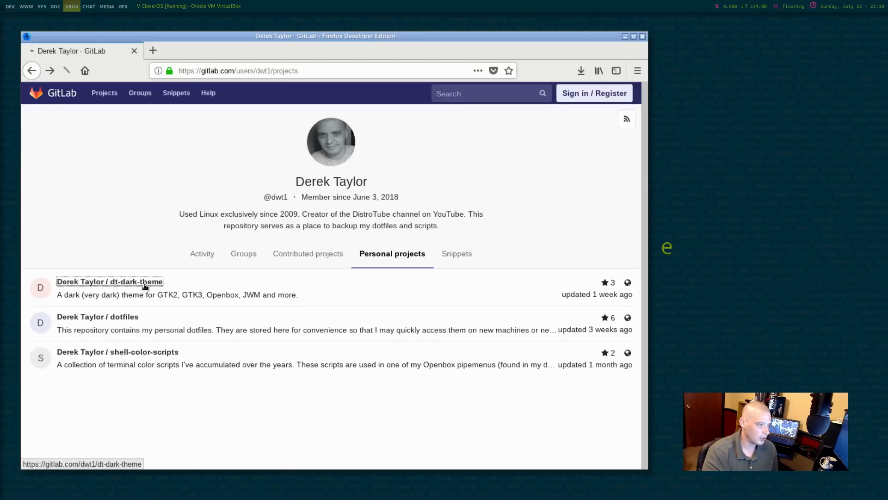
Save the dt-dark-theme repository source as dt-dark-theme-master.zip
left_click(110, 282)
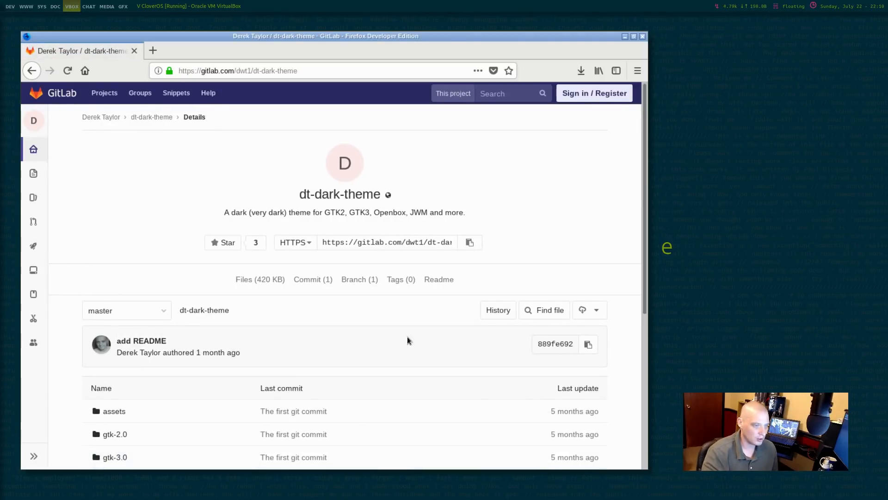
left_click(589, 185)
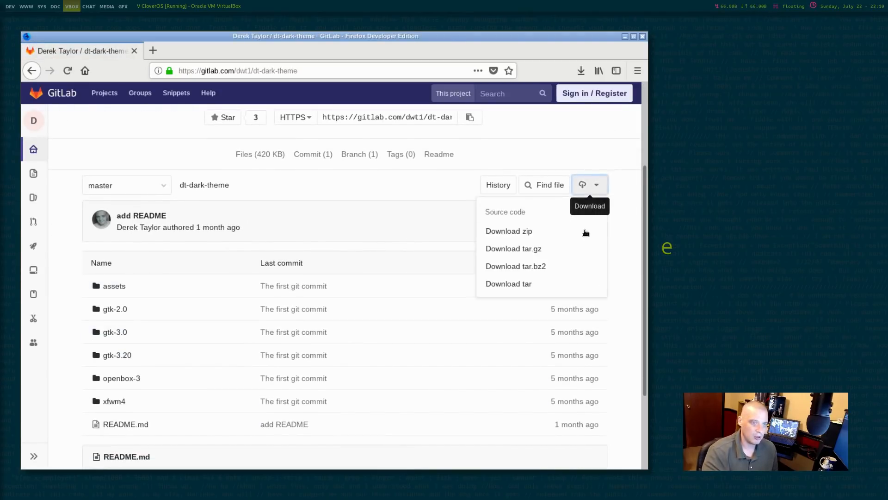
left_click(509, 232)
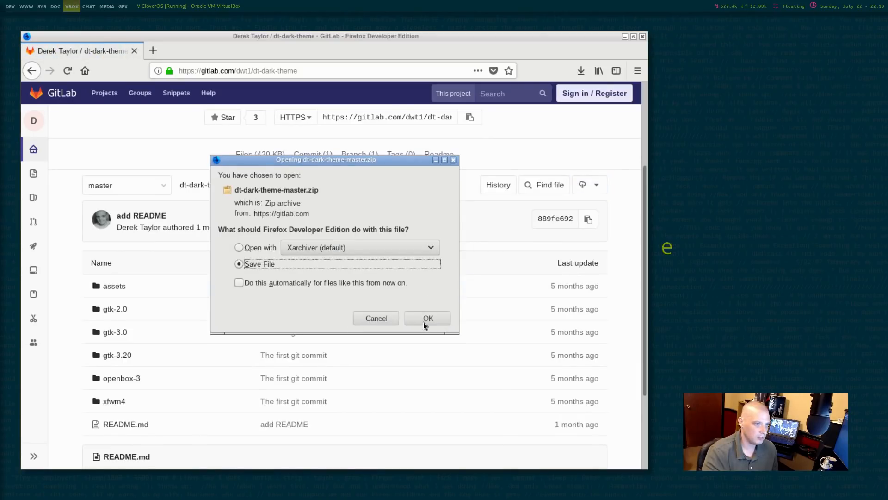
left_click(428, 318)
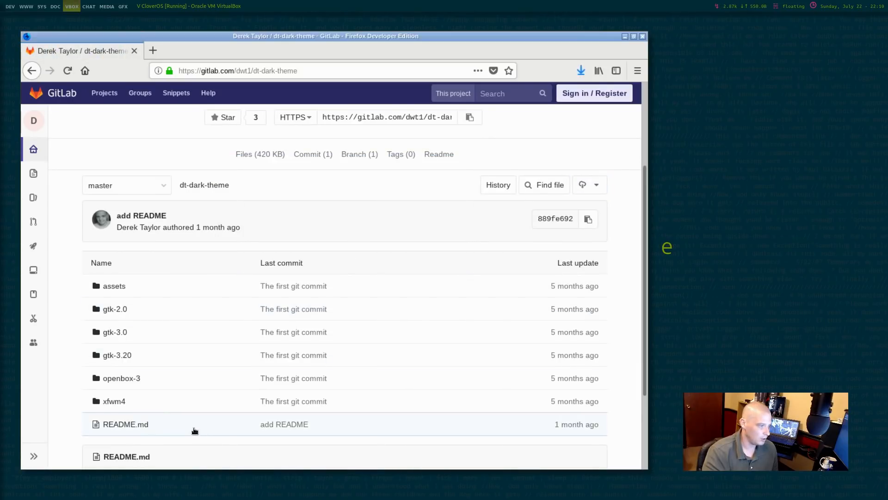
mouse_move(133, 386)
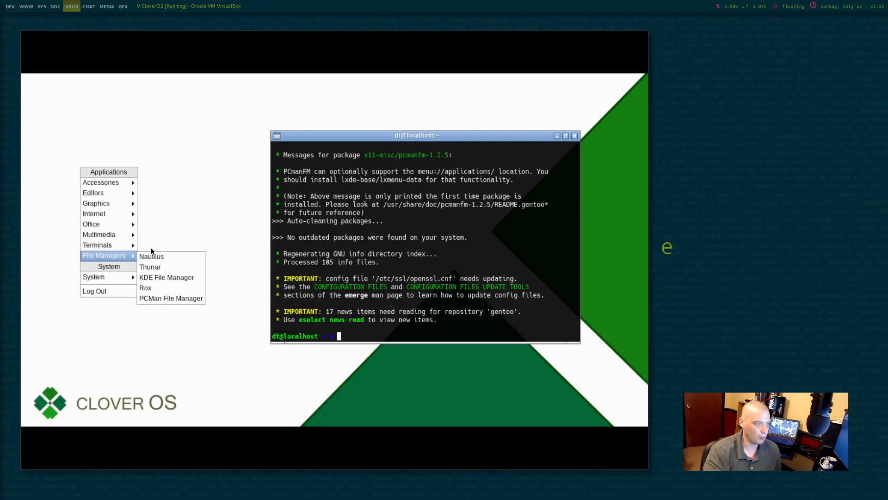
In PCManFM's Downloads folder, extract dotfiles-master.zip and dt-dark-theme-master.zip here
left_click(170, 298)
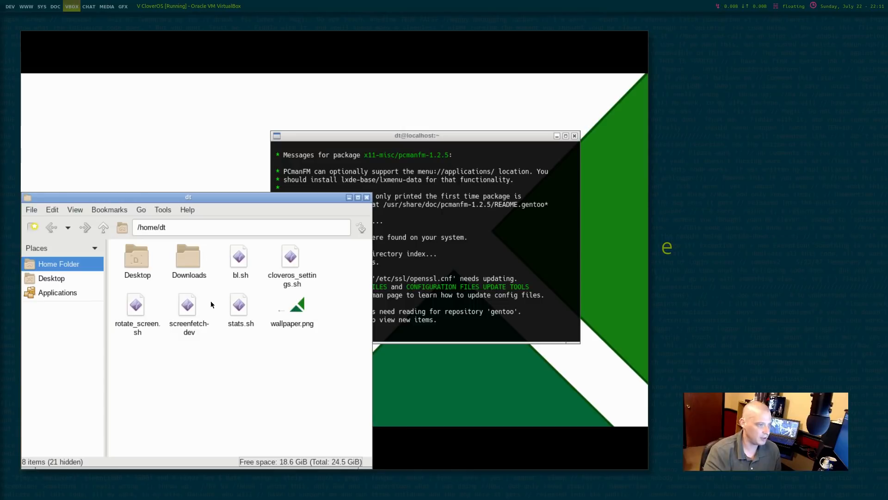
double_click(188, 256)
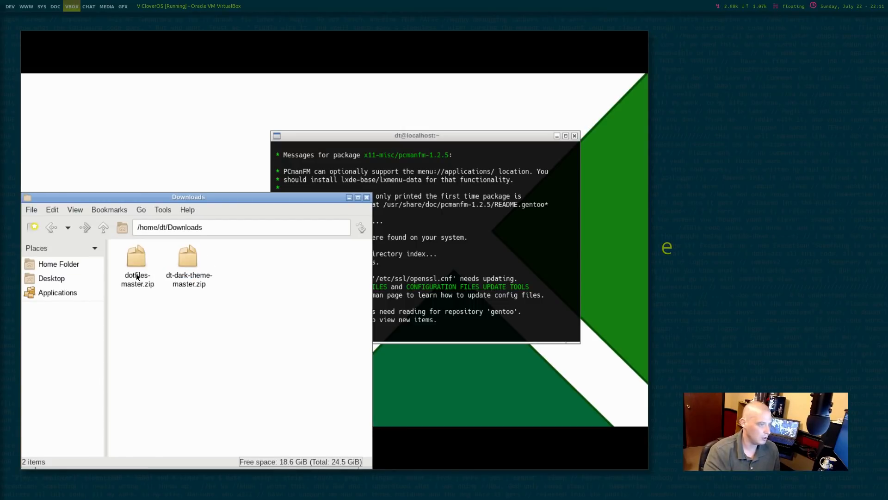
right_click(137, 255)
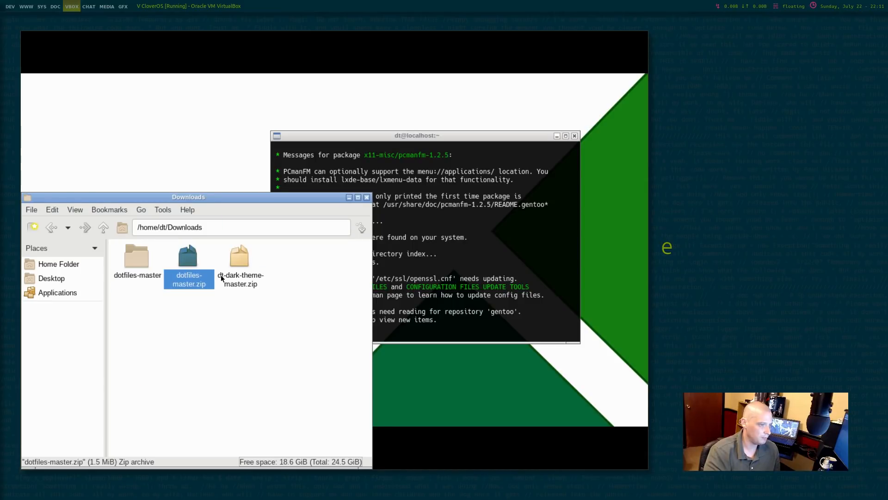
left_click(137, 255)
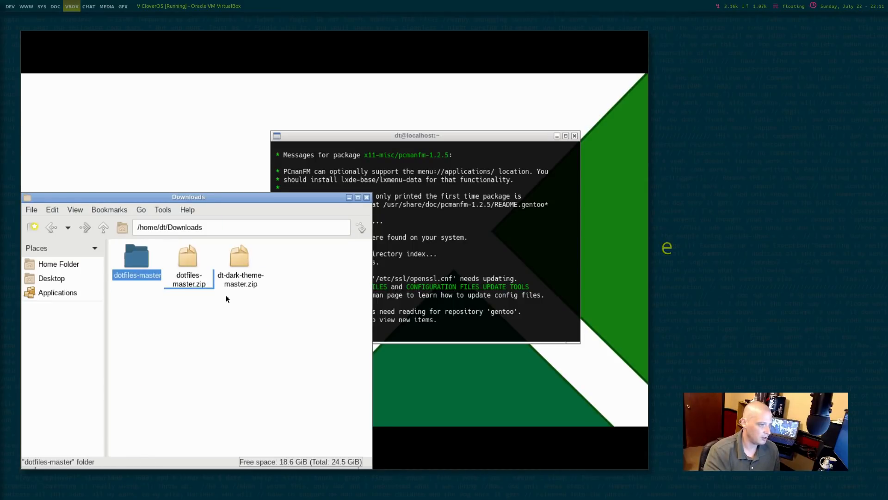
right_click(240, 255)
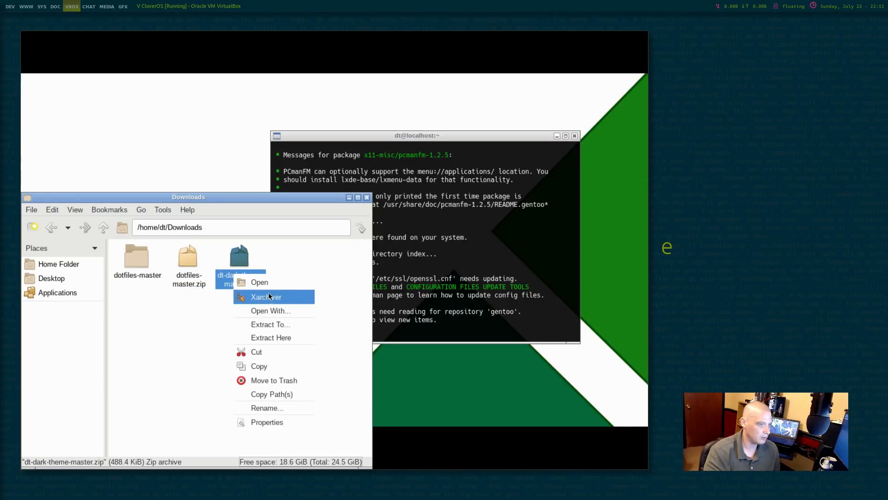
left_click(270, 337)
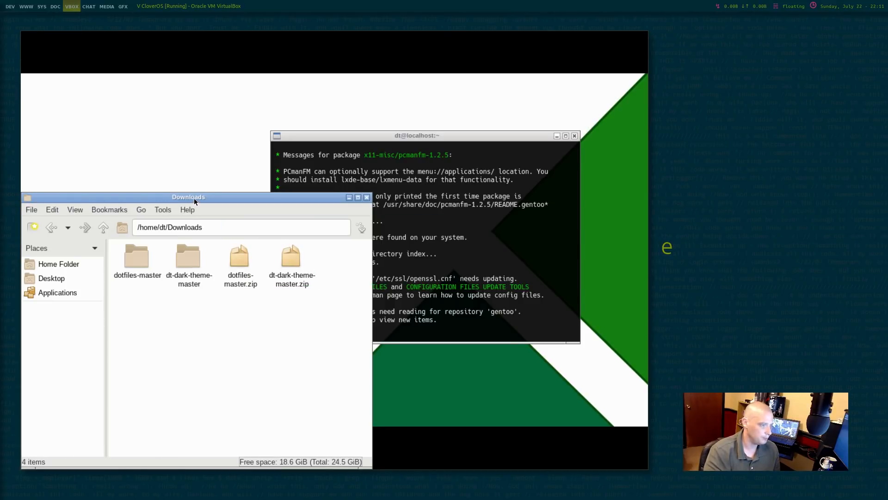
left_click_drag(188, 196, 205, 109)
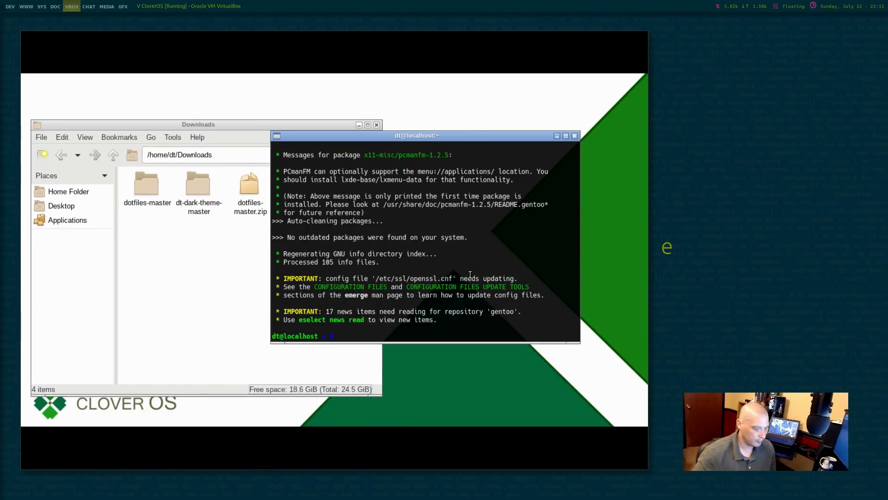
mouse_move(172, 205)
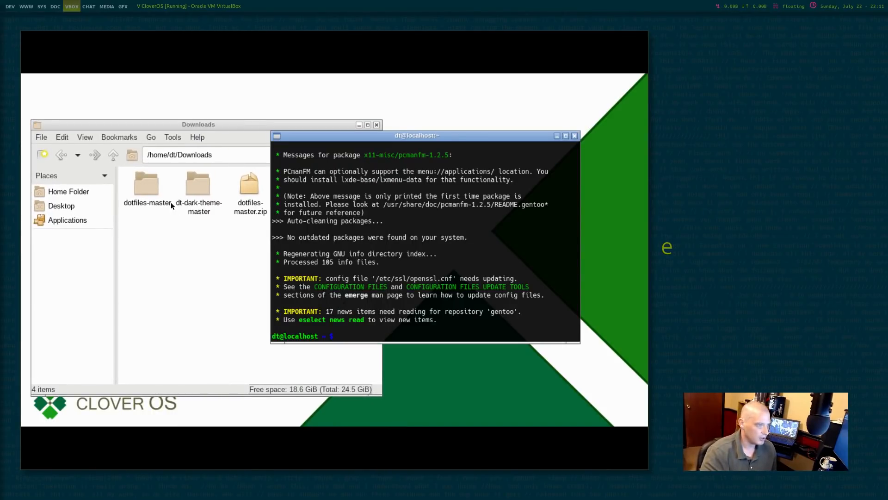
Enter dotfiles-master and turn on Show Hidden so .config appears
double_click(146, 184)
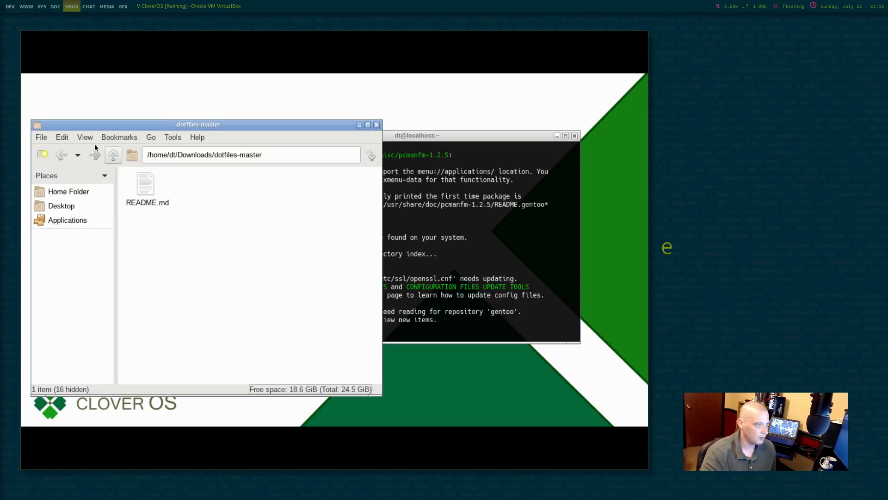
left_click(85, 137)
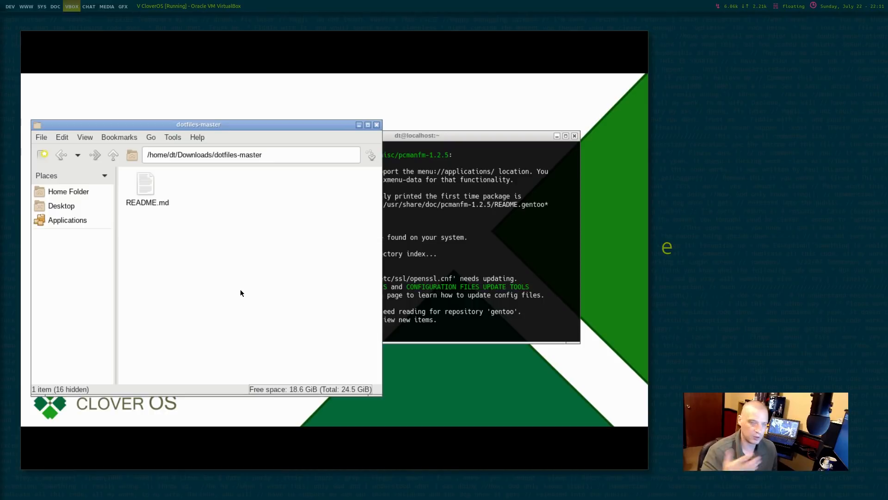
mouse_move(103, 148)
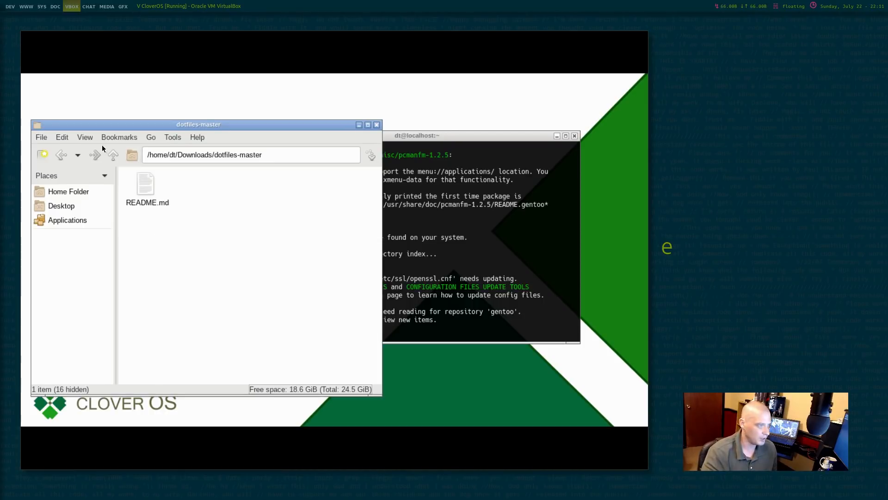
left_click(118, 137)
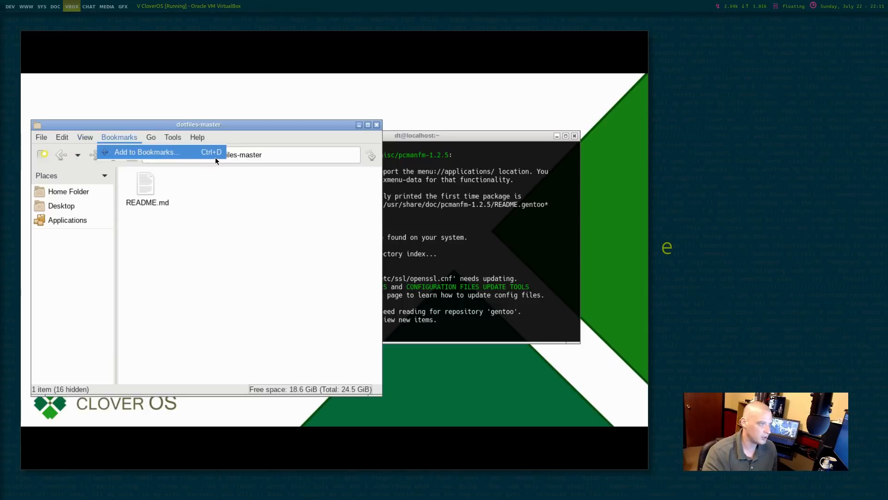
left_click(85, 137)
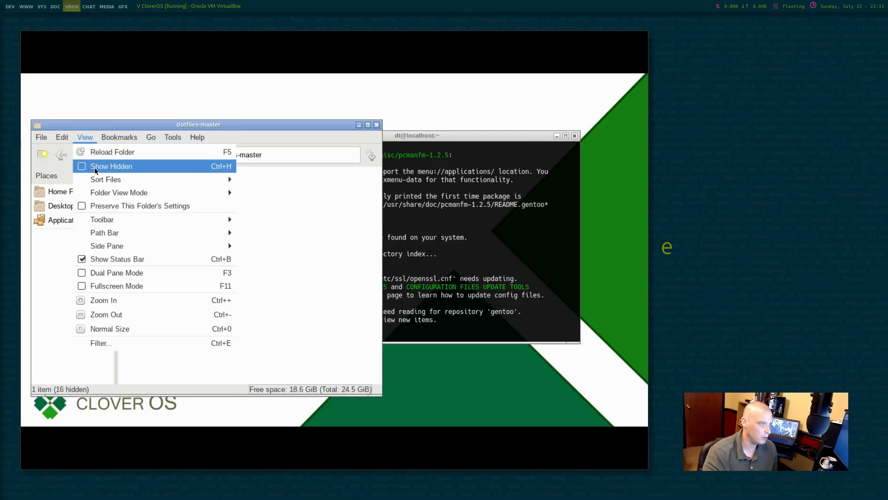
left_click(111, 167)
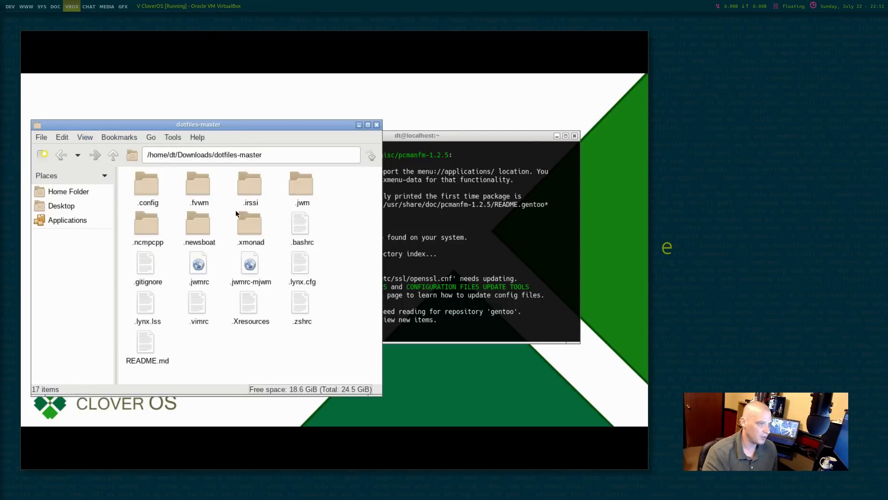
mouse_move(194, 209)
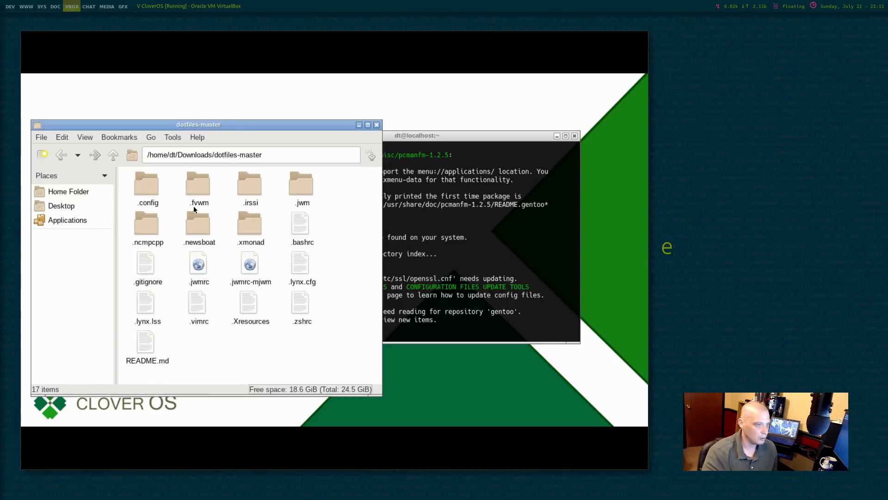
Inside .config, select the tint2 and openbox folders together
double_click(146, 183)
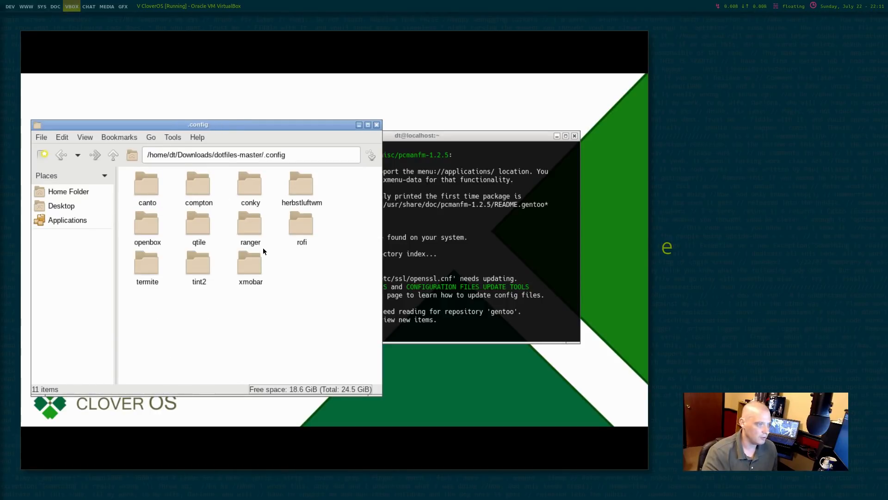
left_click(198, 263)
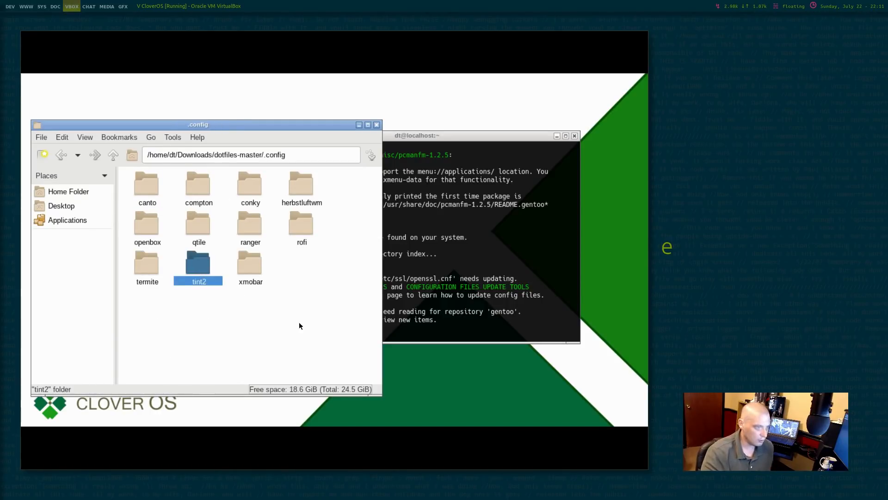
left_click(147, 224)
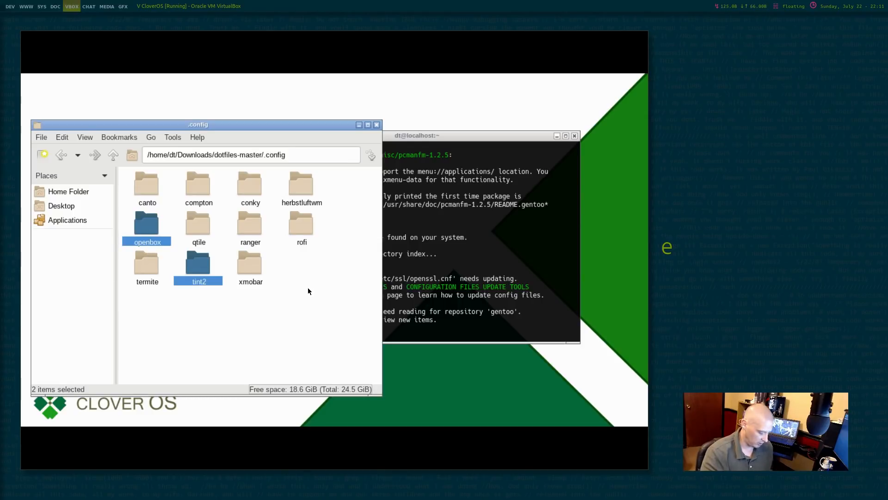
right_click(67, 191)
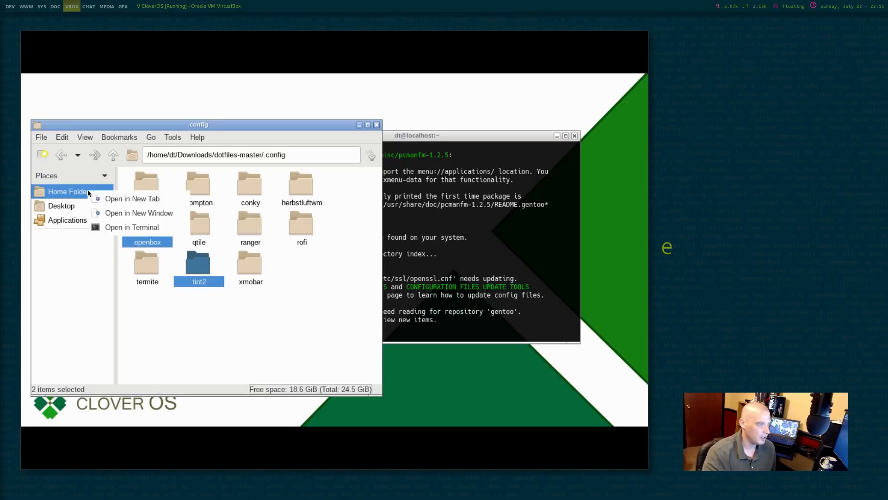
Paste openbox and tint2 into /home/dt/.config in a second PCManFM window
left_click(139, 213)
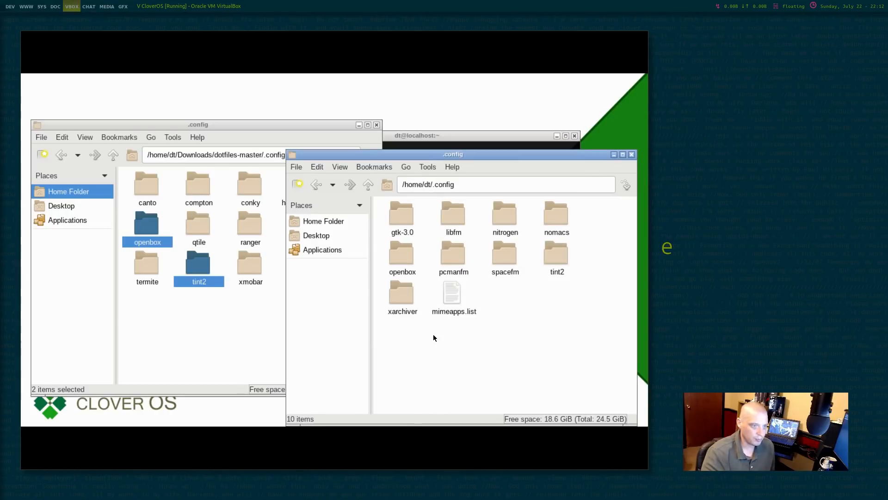
left_click(402, 252)
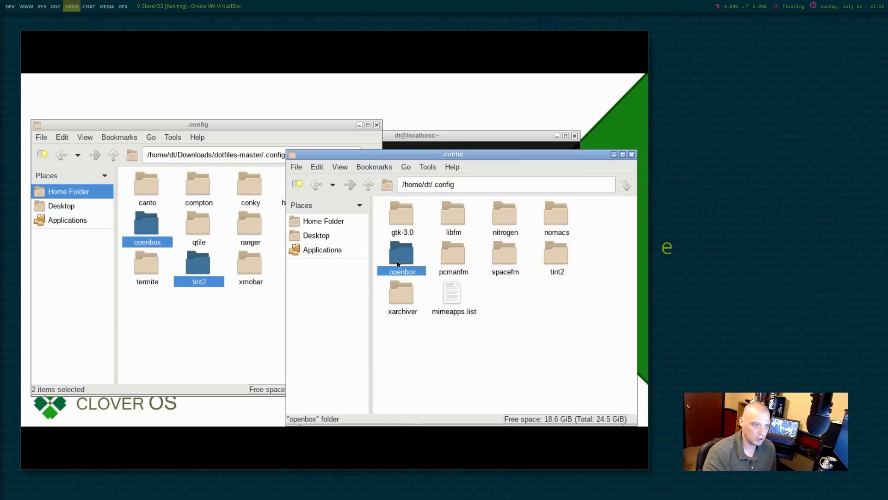
left_click(364, 336)
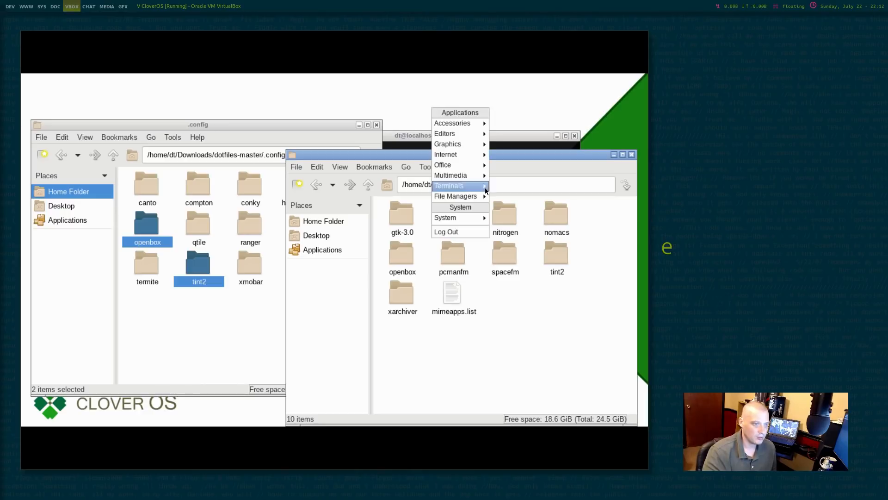
mouse_move(453, 218)
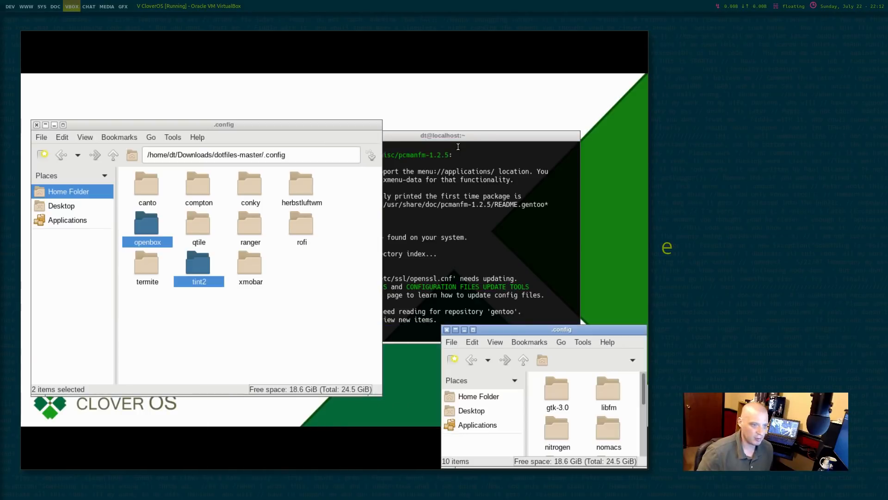
left_click_drag(561, 330, 352, 181)
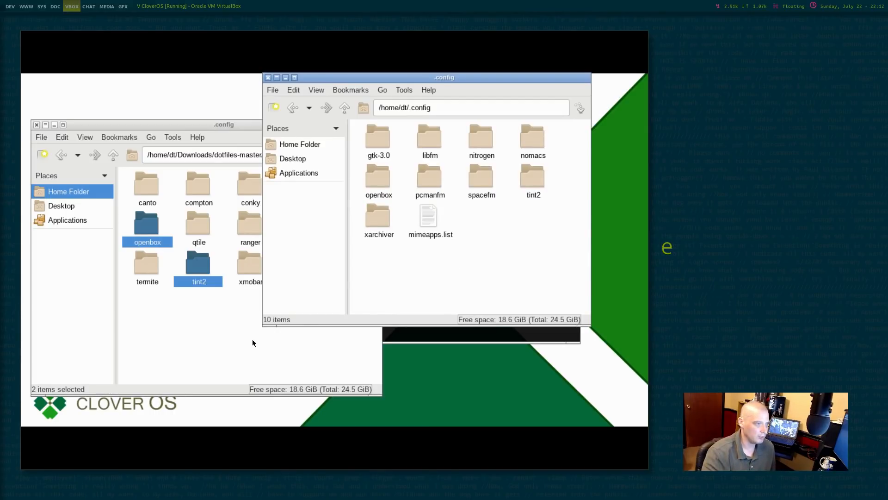
Return to Downloads and locate the dt-dark-theme-master folder
left_click(61, 155)
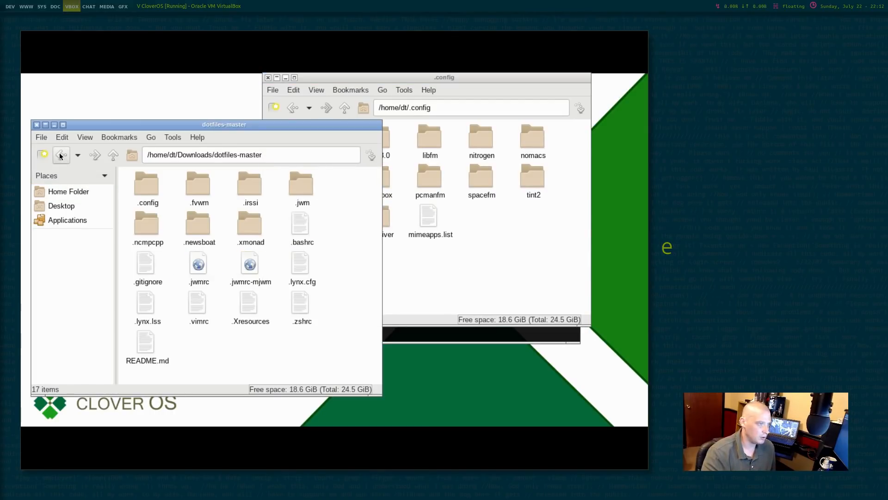
left_click(61, 155)
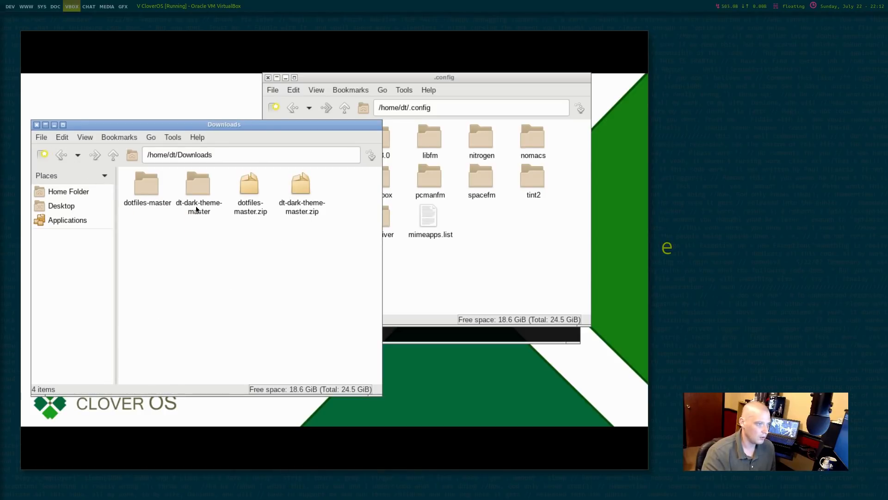
left_click(199, 184)
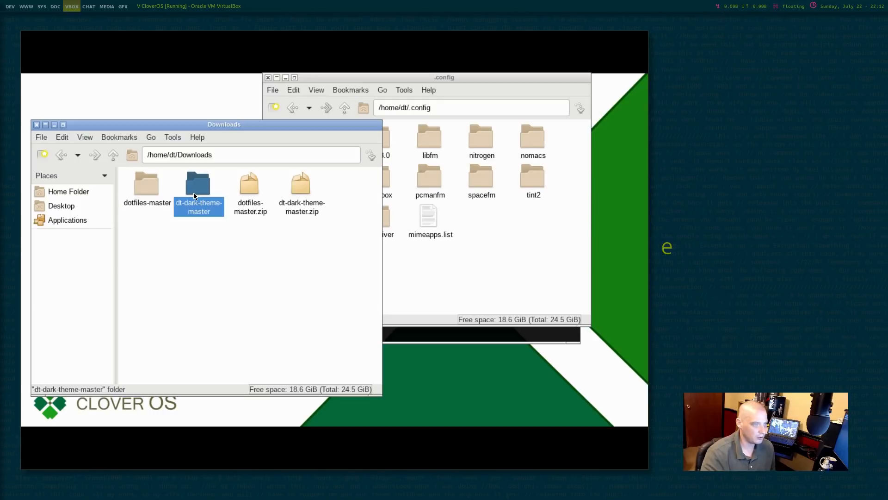
double_click(198, 183)
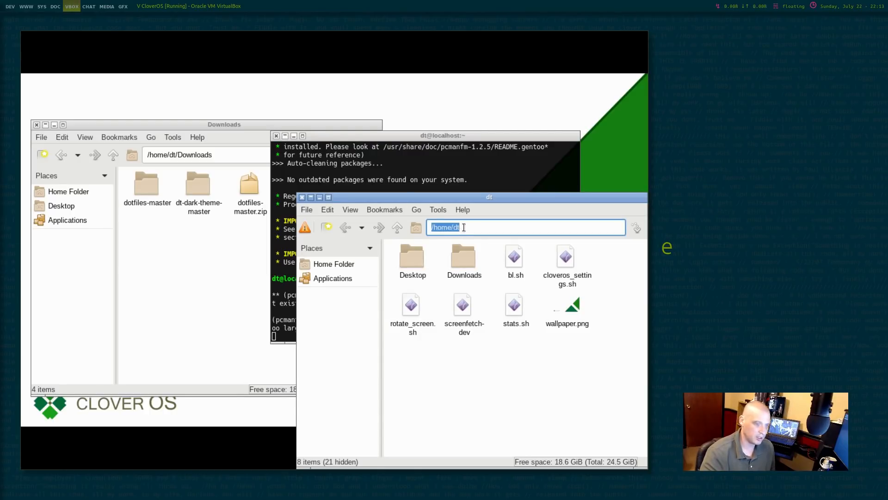
Browse a root PCManFM to /usr/share/themes and drag dt-dark-theme-master into it
type("/usr")
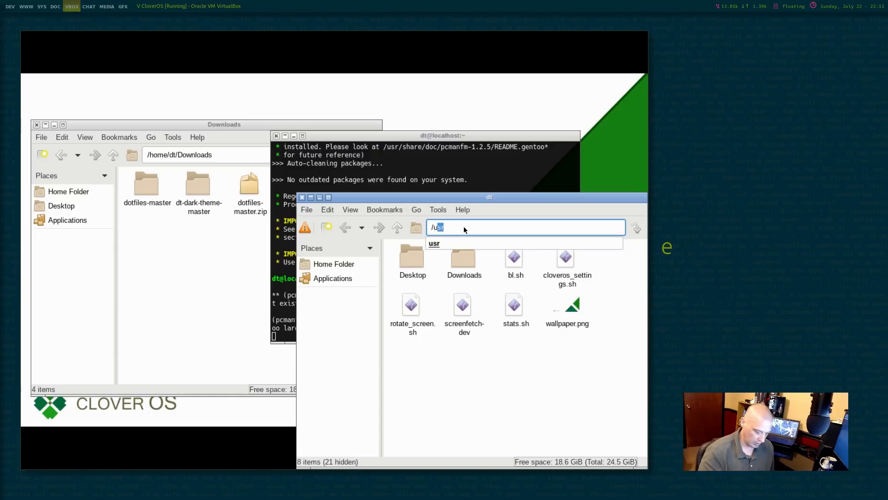
type("/share/themes")
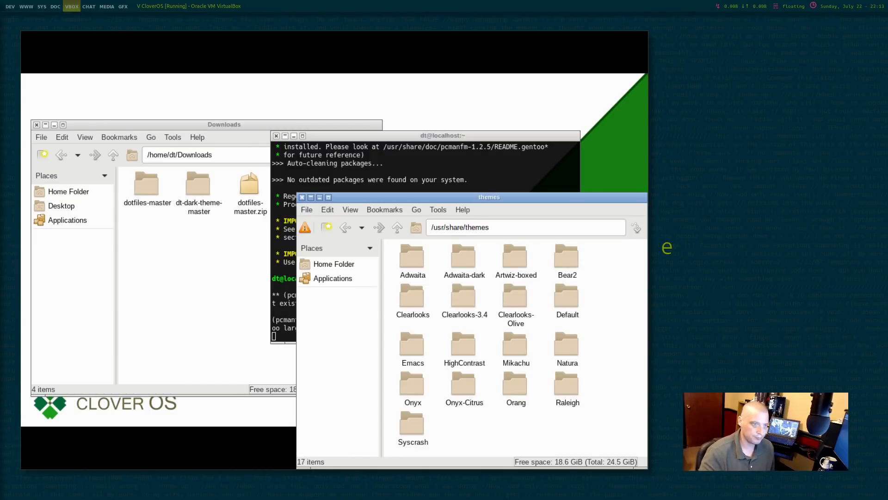
left_click(199, 184)
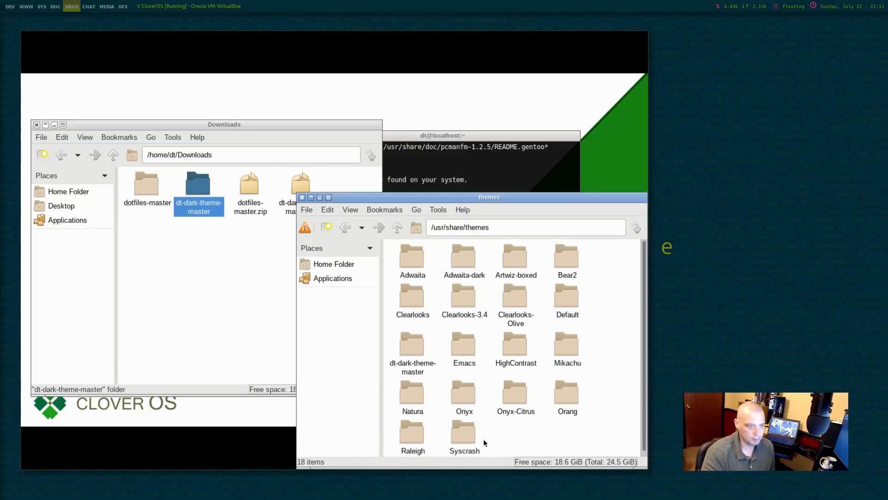
left_click_drag(489, 196, 441, 193)
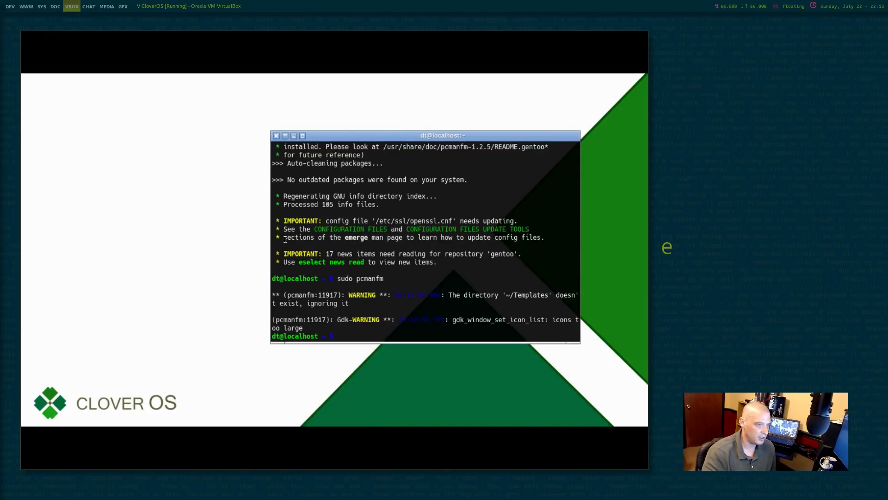
mouse_move(130, 123)
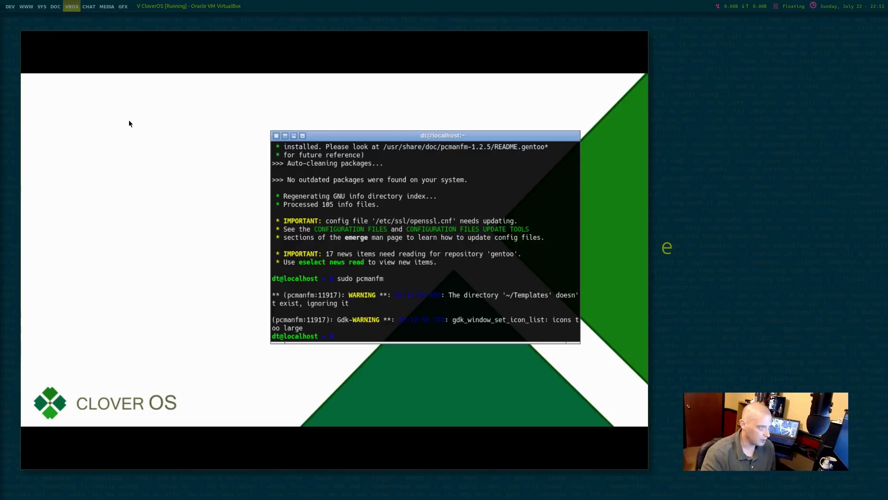
In Customize Look and Feel, choose dt-dark-theme-master as the widget theme
right_click(130, 124)
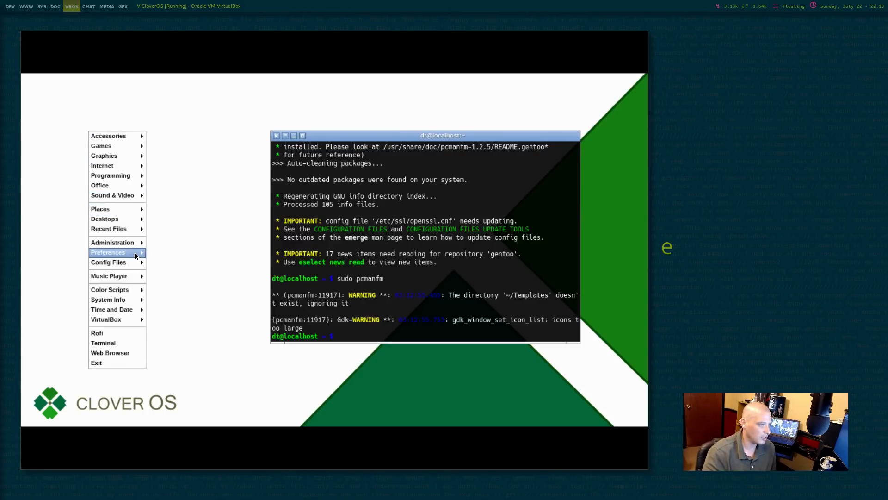
left_click(107, 252)
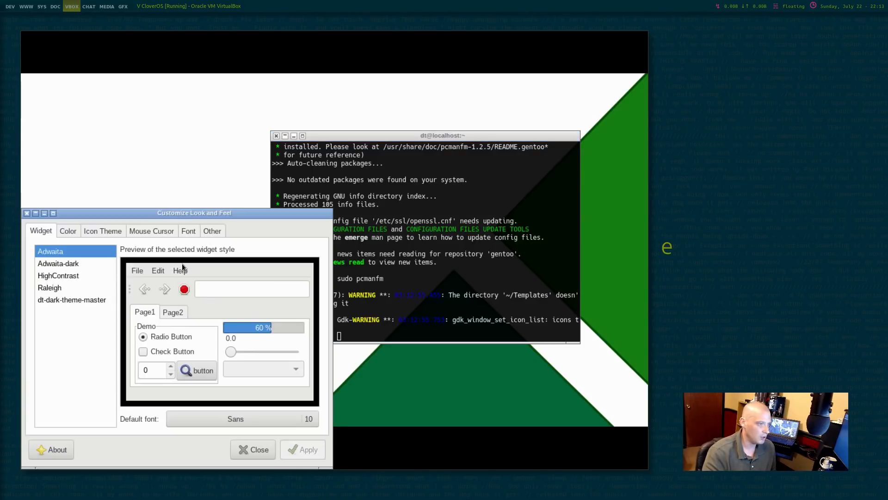
left_click_drag(194, 213, 216, 93)
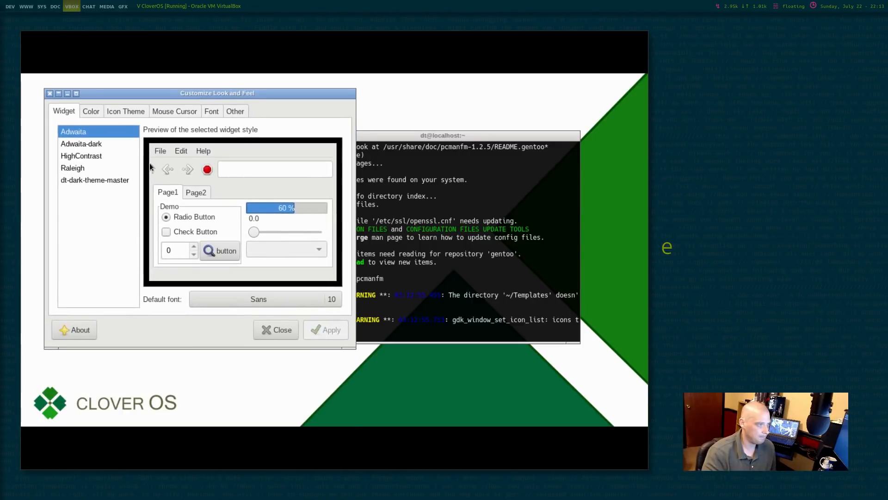
left_click(94, 179)
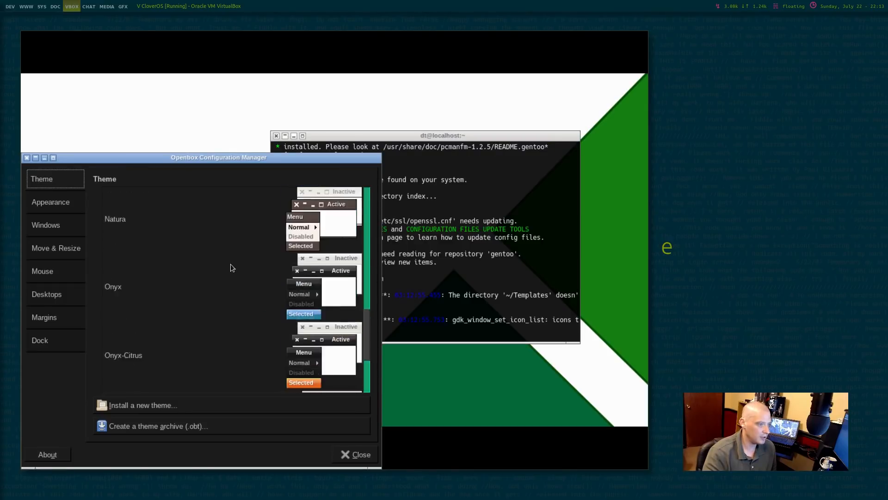
Select dt-dark-theme-master as the Openbox window theme and close the configuration manager
scroll("down", 3)
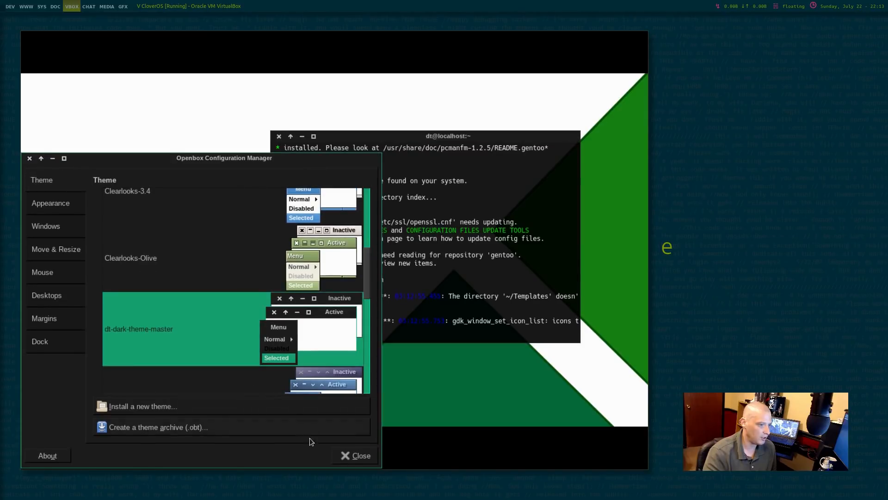
left_click(355, 456)
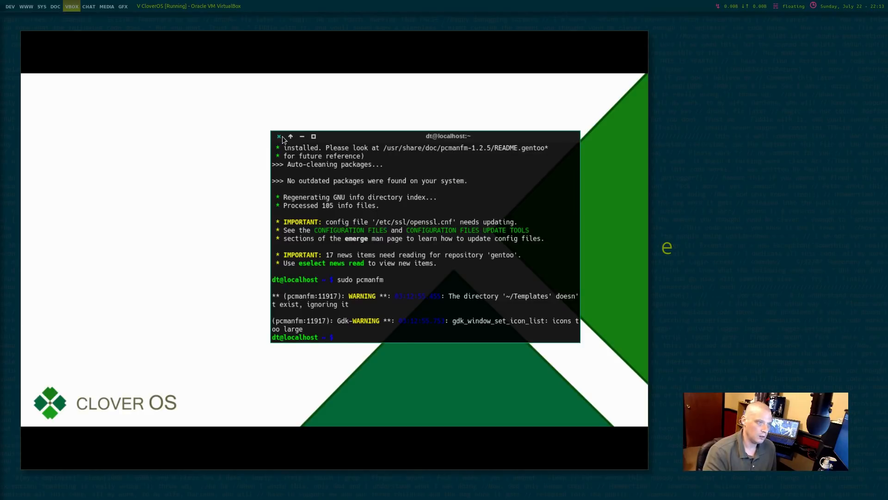
mouse_move(163, 269)
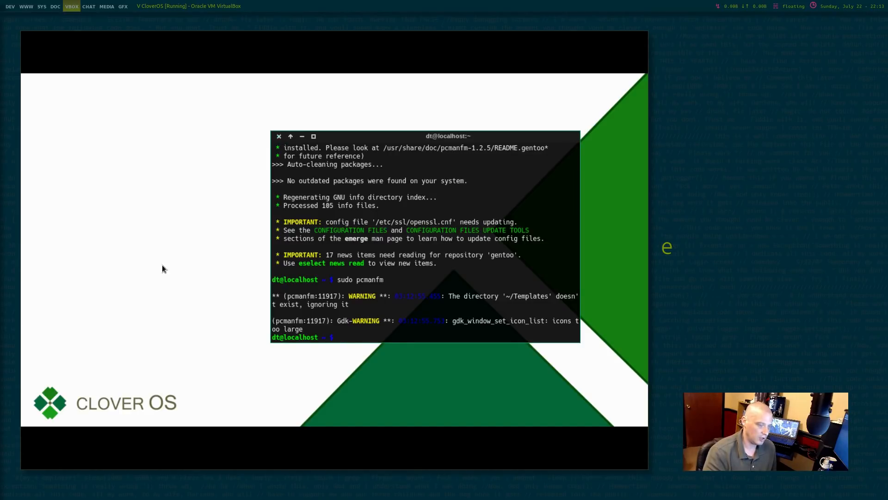
mouse_move(381, 331)
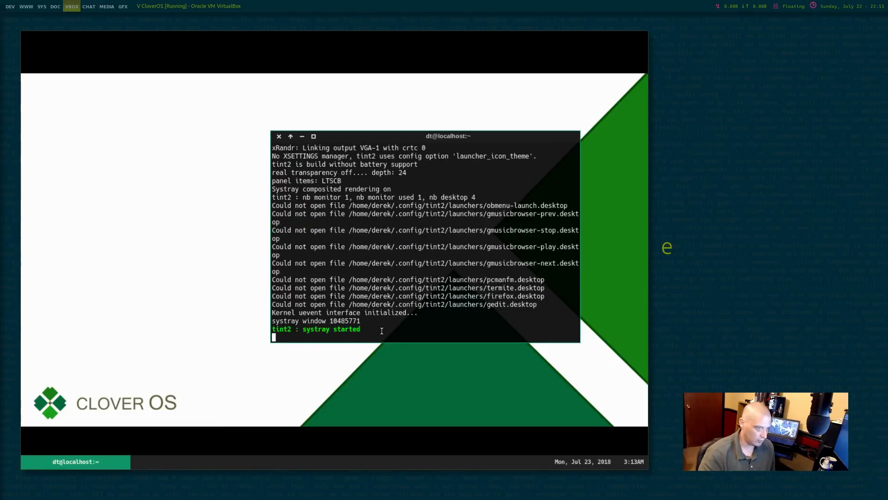
mouse_move(55, 253)
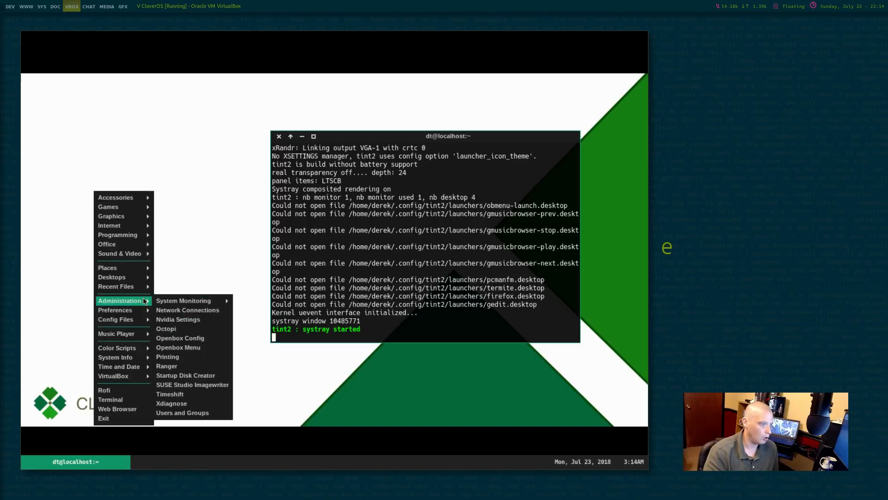
mouse_move(154, 377)
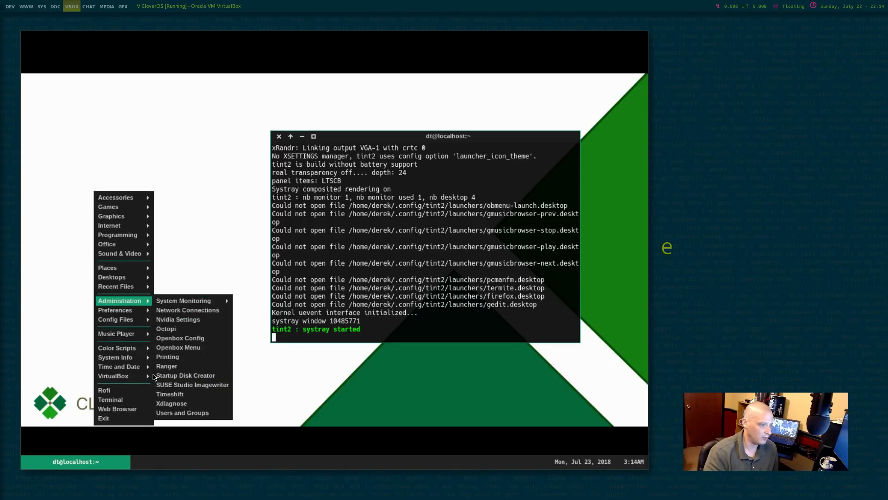
mouse_move(107, 267)
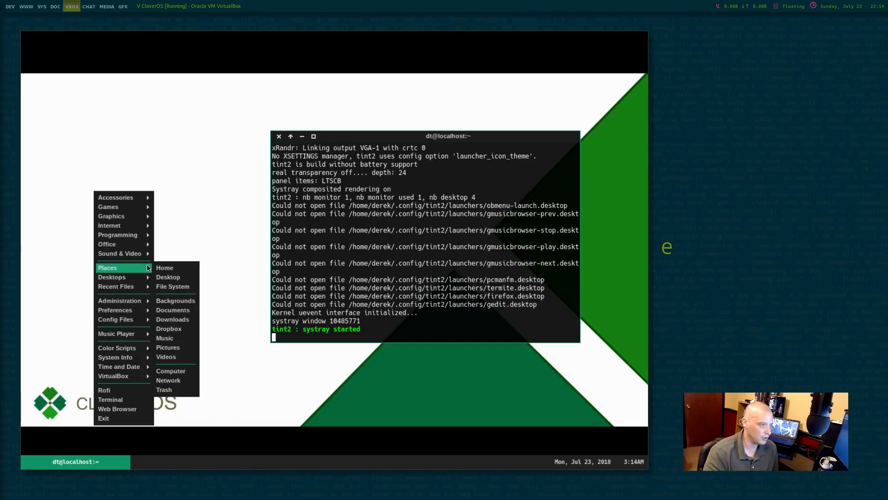
Dismiss the desktop right-click menu after browsing it with the tint2 panel running
left_click(229, 189)
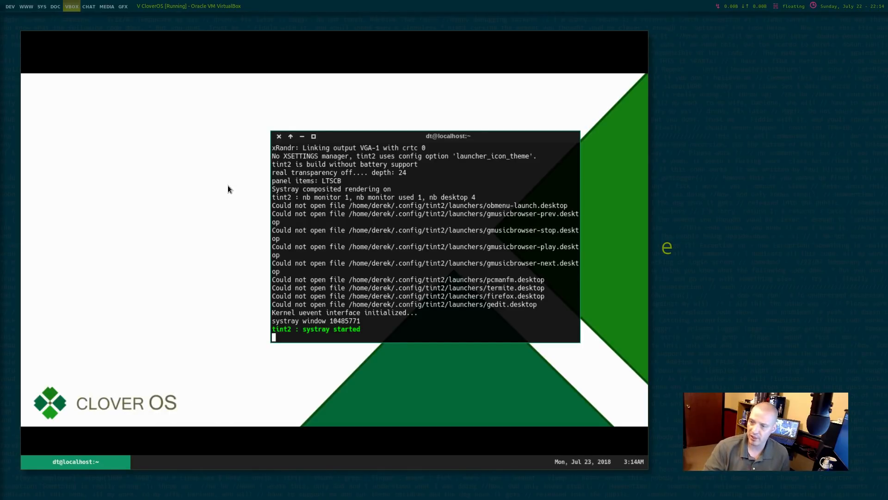